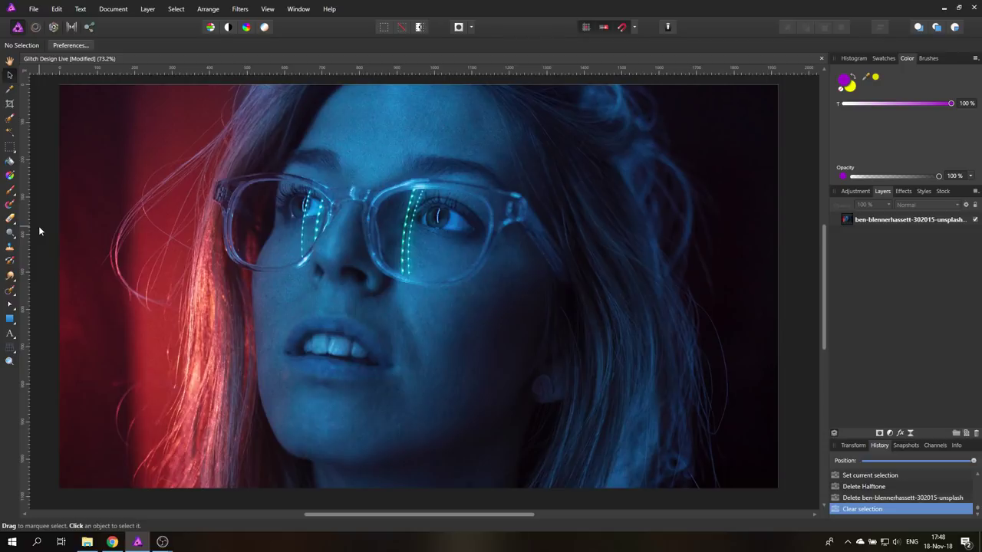
{"action": "mouse_move", "coordinate": [62, 231]}
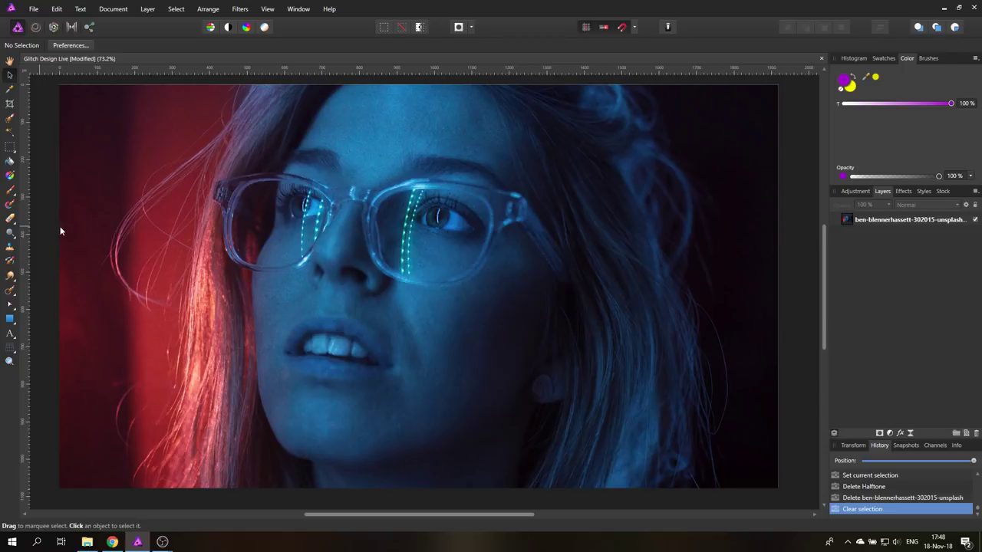
{"action": "mouse_move", "coordinate": [911, 433]}
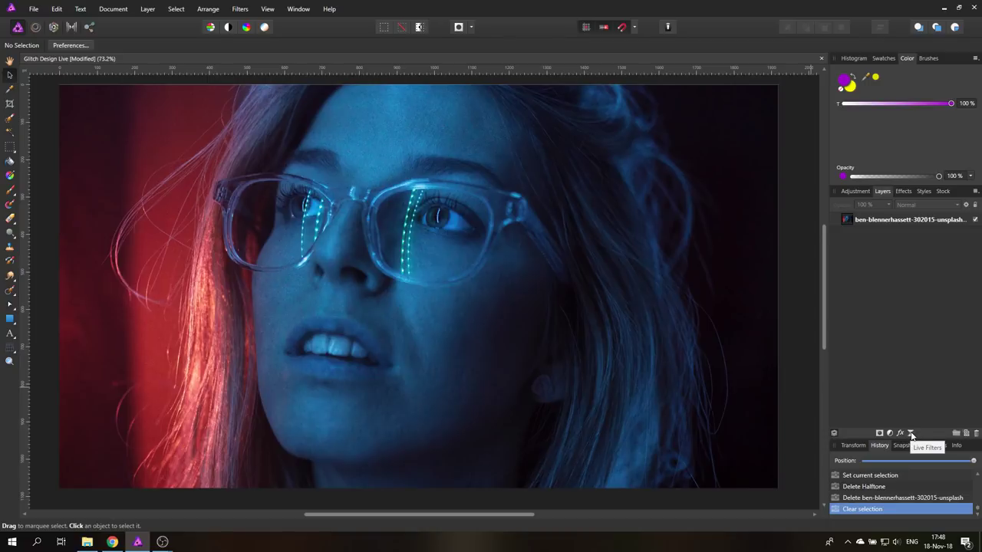
- Add a Line-type Halftone live filter, cell size 6, blended Darken at 45% opacity
{"action": "left_click", "coordinate": [912, 433]}
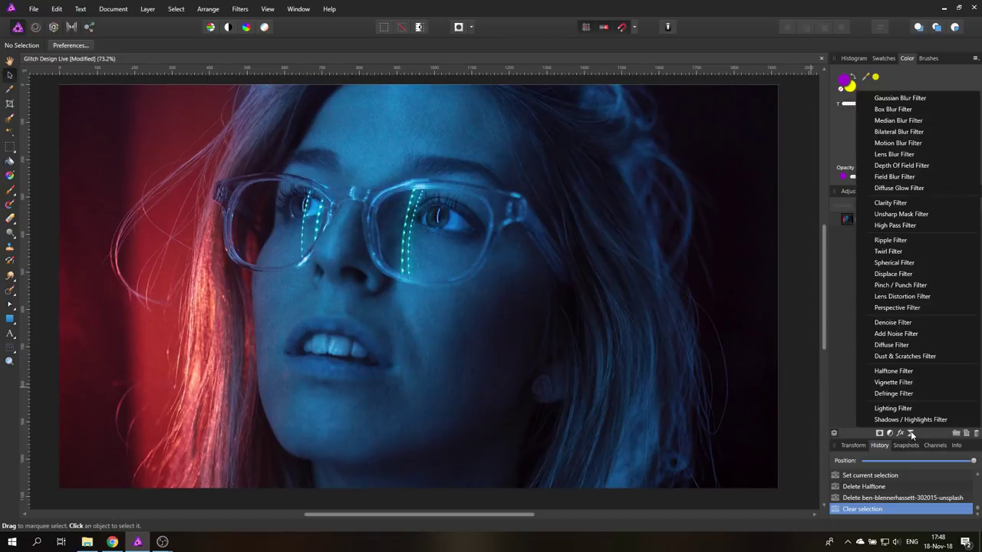
{"action": "mouse_move", "coordinate": [893, 371]}
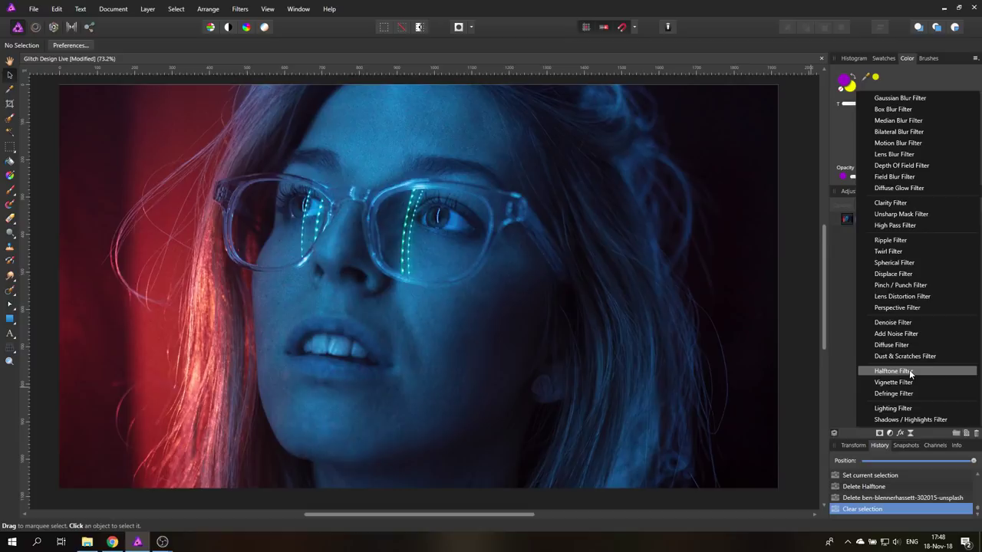
{"action": "left_click", "coordinate": [892, 370]}
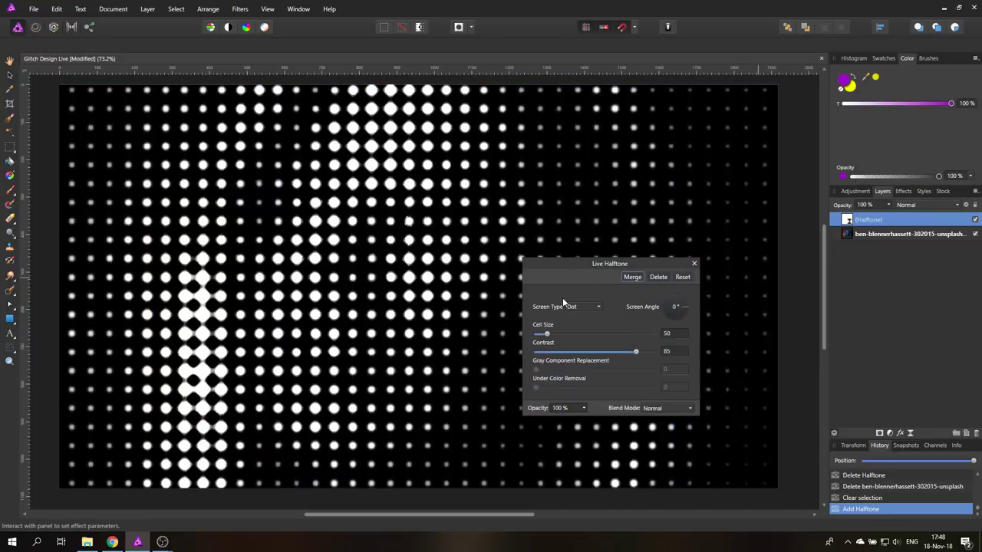
{"action": "left_click", "coordinate": [583, 306]}
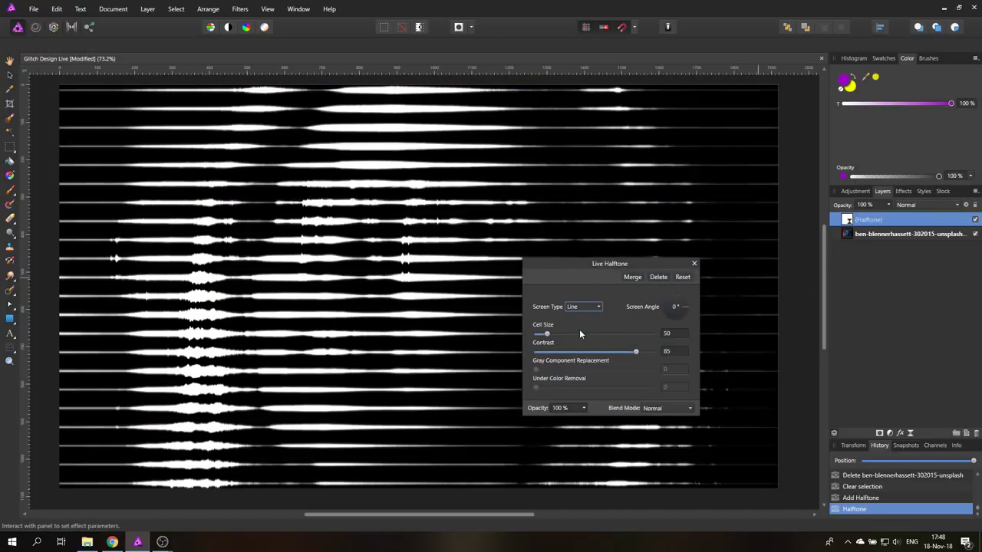
{"action": "left_click_drag", "start_coordinate": [546, 334], "coordinate": [549, 334]}
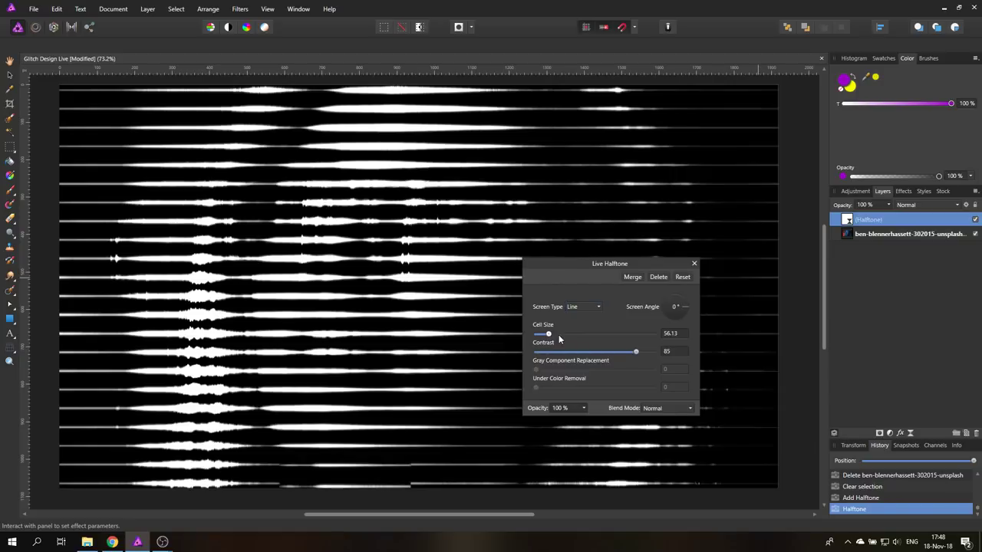
{"action": "left_click_drag", "start_coordinate": [548, 334], "coordinate": [542, 334]}
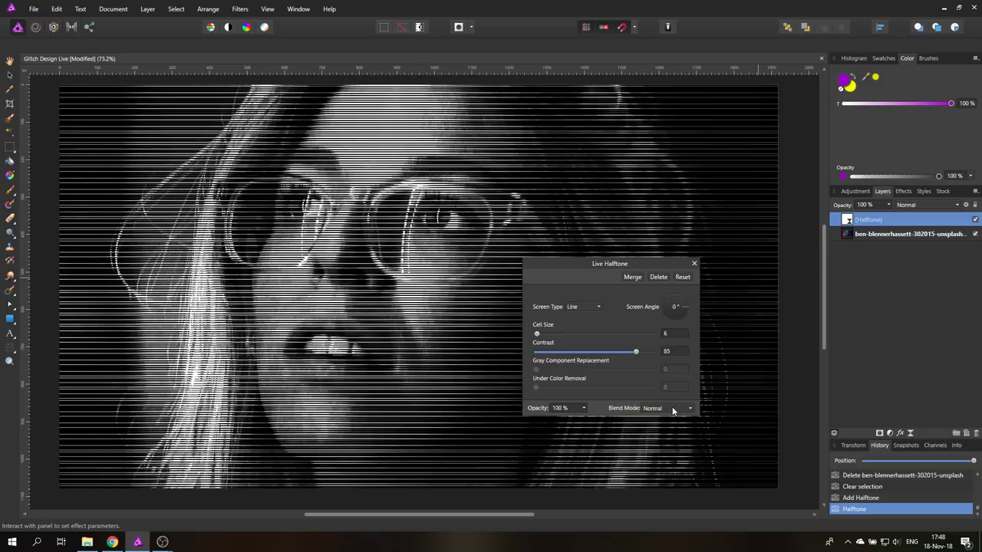
{"action": "left_click", "coordinate": [671, 408]}
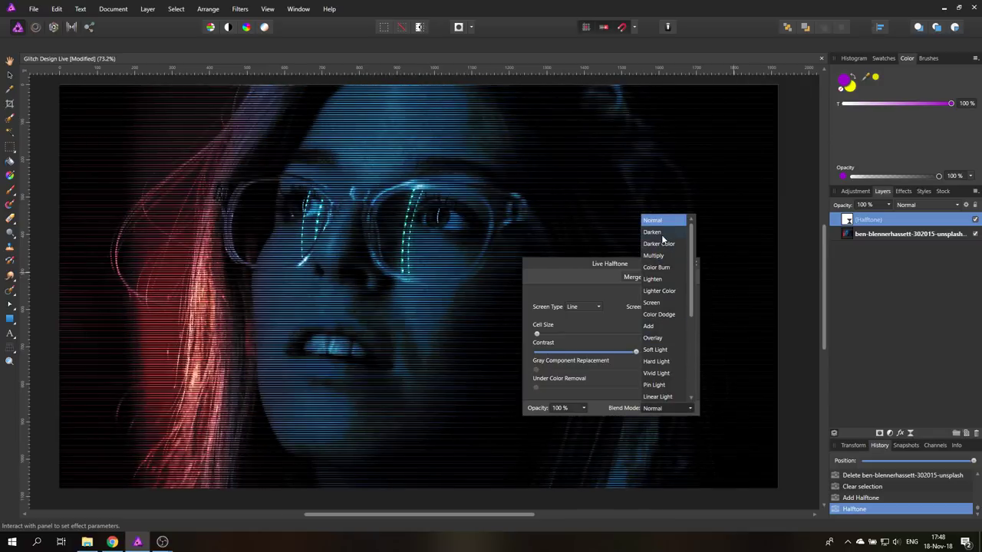
{"action": "left_click", "coordinate": [652, 232]}
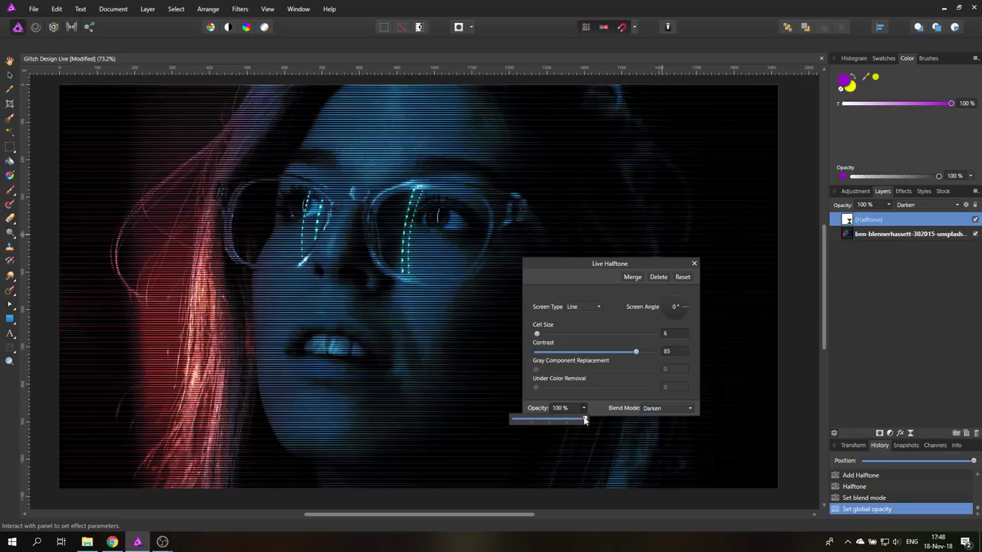
{"action": "left_click_drag", "start_coordinate": [583, 420], "coordinate": [545, 419]}
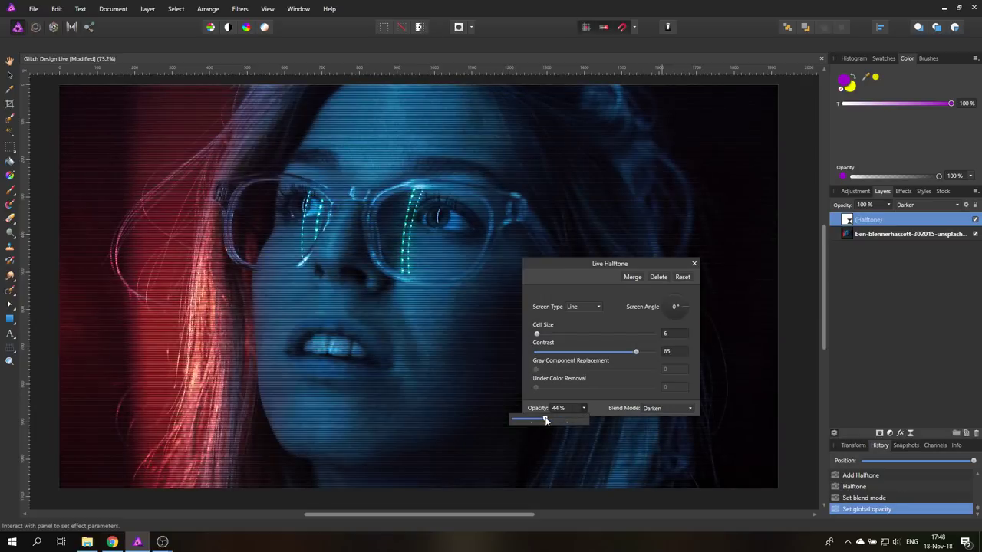
{"action": "left_click_drag", "start_coordinate": [545, 420], "coordinate": [547, 420]}
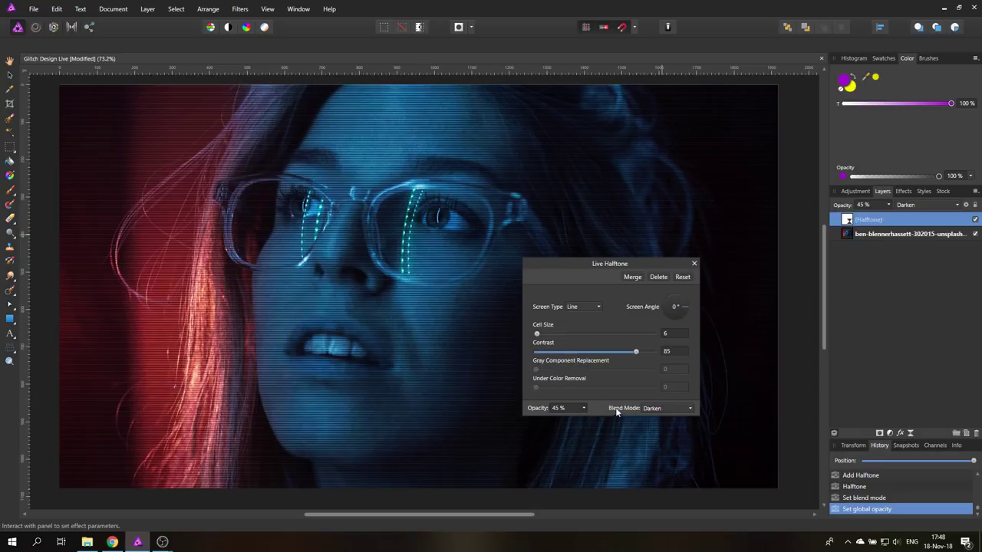
{"action": "left_click", "coordinate": [695, 263]}
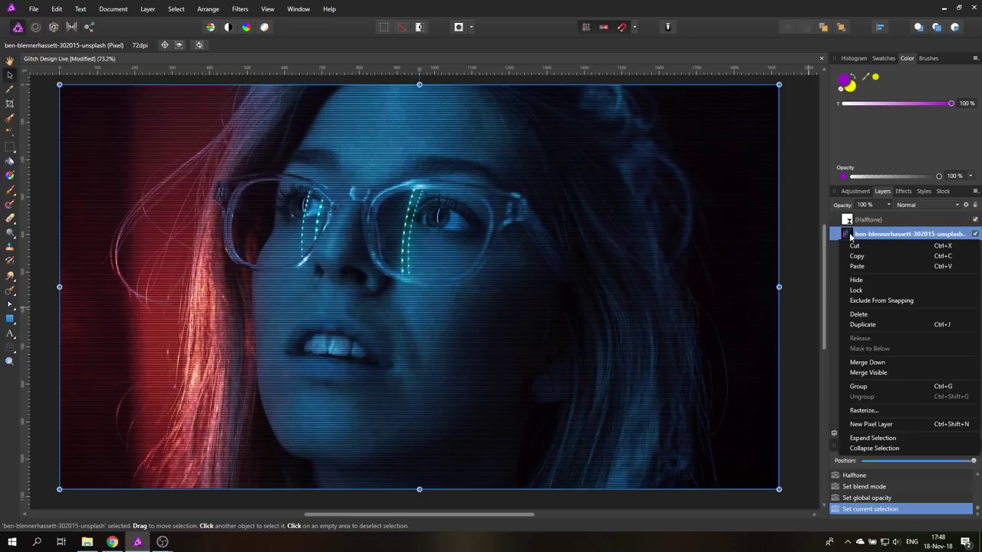
{"action": "mouse_move", "coordinate": [850, 238]}
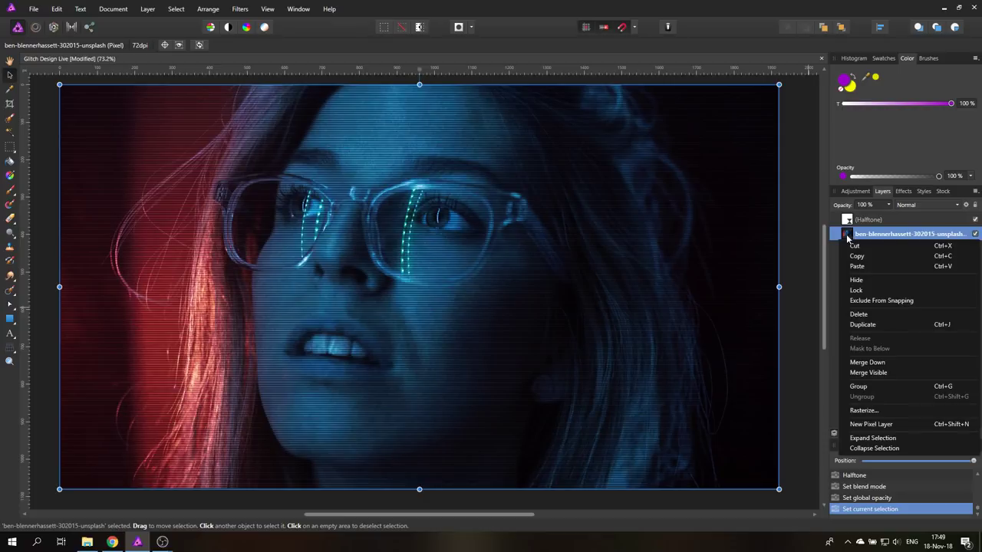
- Duplicate the portrait photo layer
{"action": "left_click", "coordinate": [862, 324]}
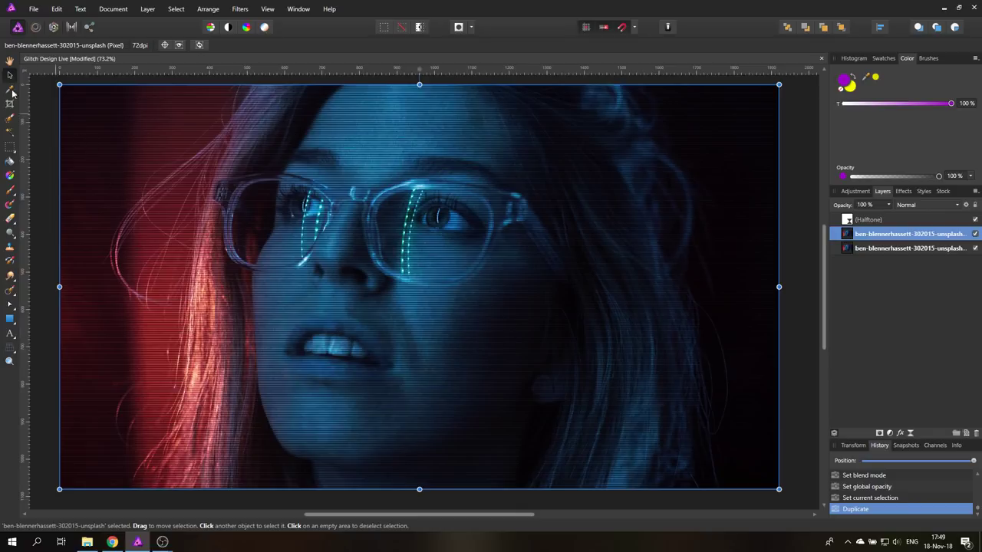
{"action": "mouse_move", "coordinate": [100, 285]}
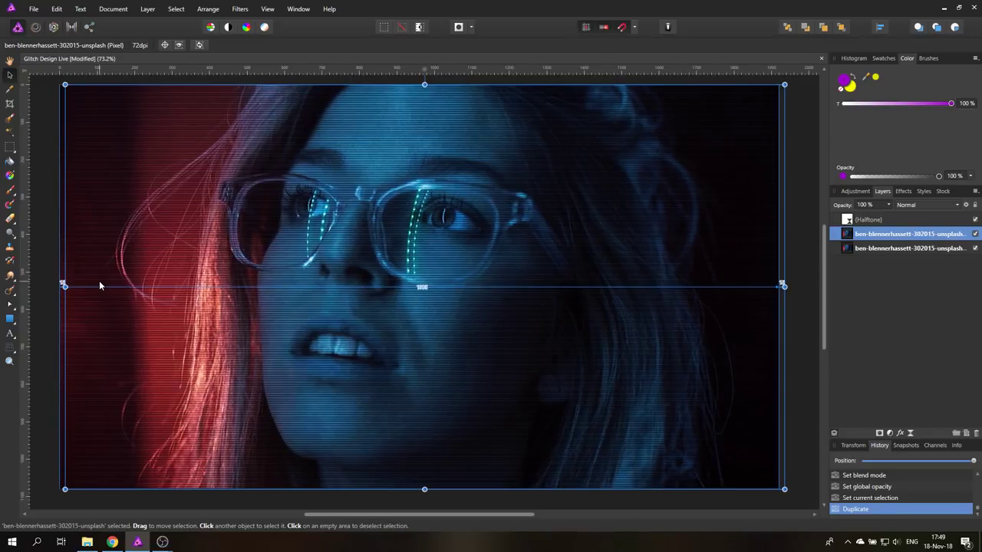
{"action": "mouse_move", "coordinate": [902, 405]}
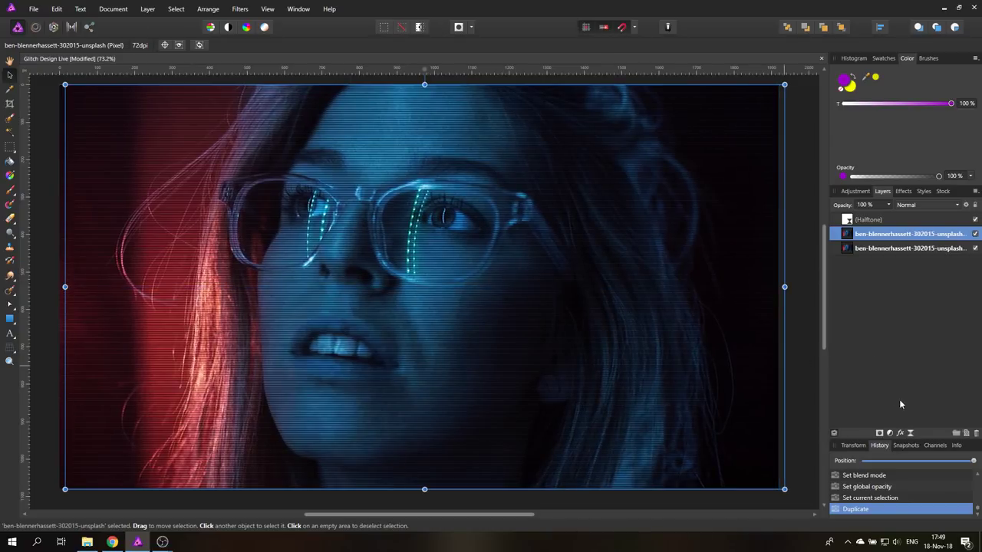
{"action": "mouse_move", "coordinate": [890, 433]}
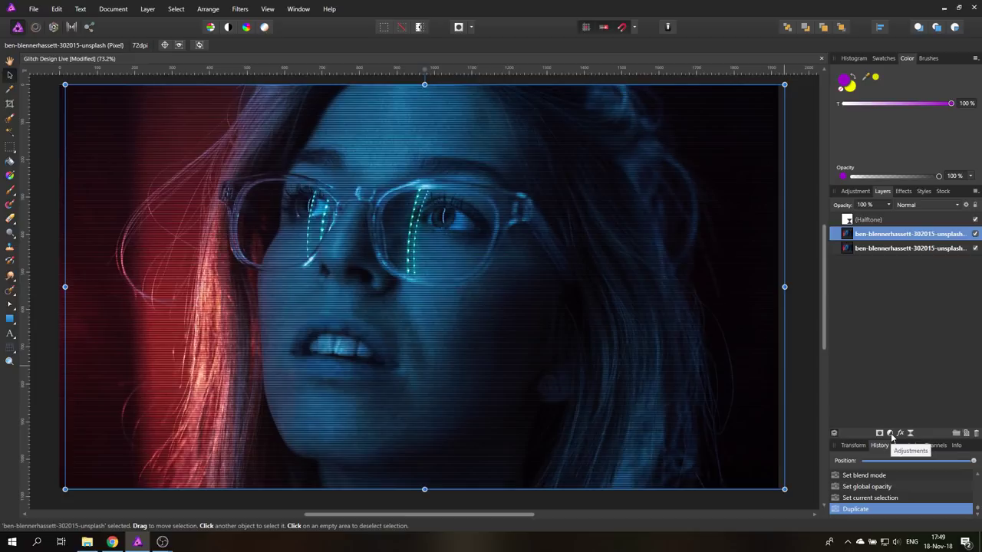
- Add a Recolor adjustment to the portrait copy and shift its hue to green
{"action": "left_click", "coordinate": [889, 434]}
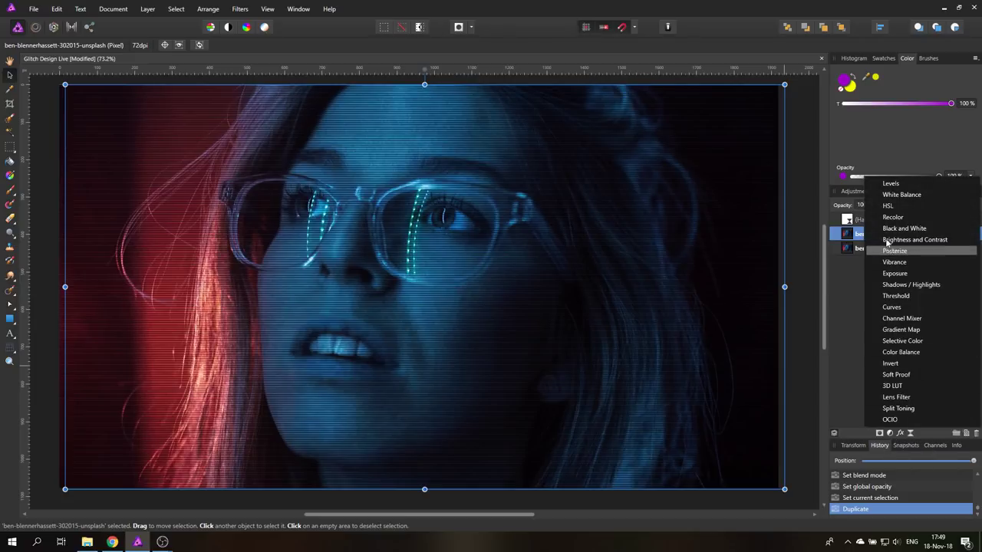
{"action": "left_click", "coordinate": [892, 217]}
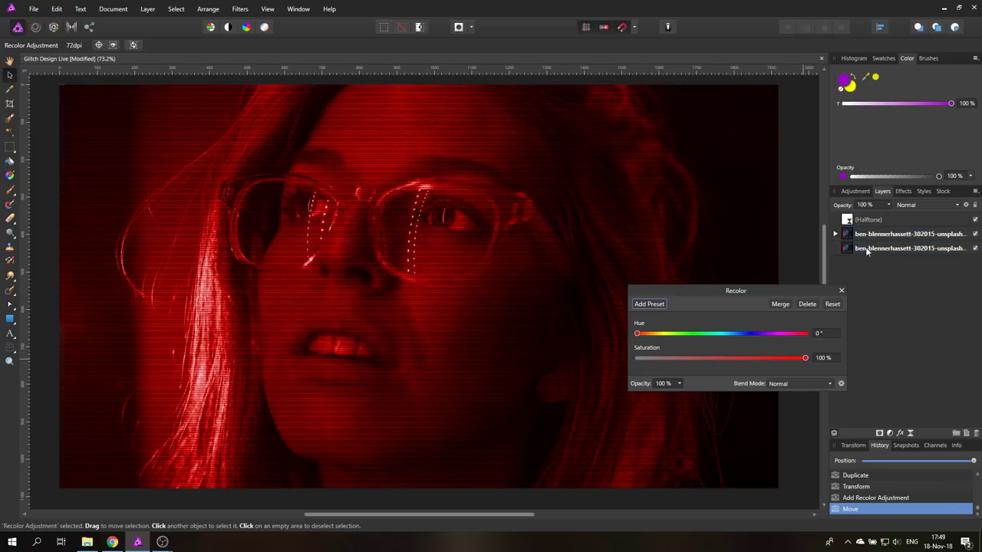
{"action": "left_click", "coordinate": [836, 234]}
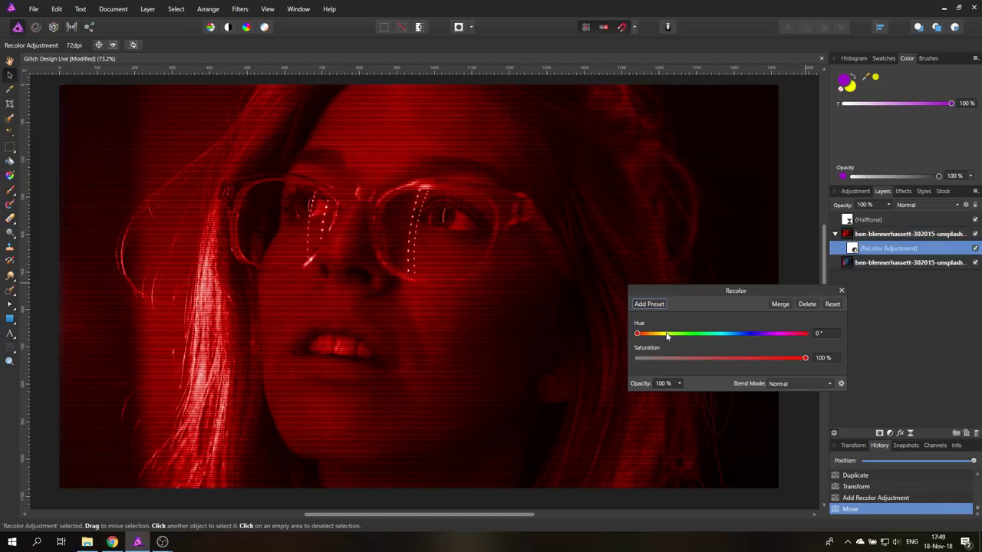
{"action": "left_click_drag", "start_coordinate": [637, 333], "coordinate": [690, 333]}
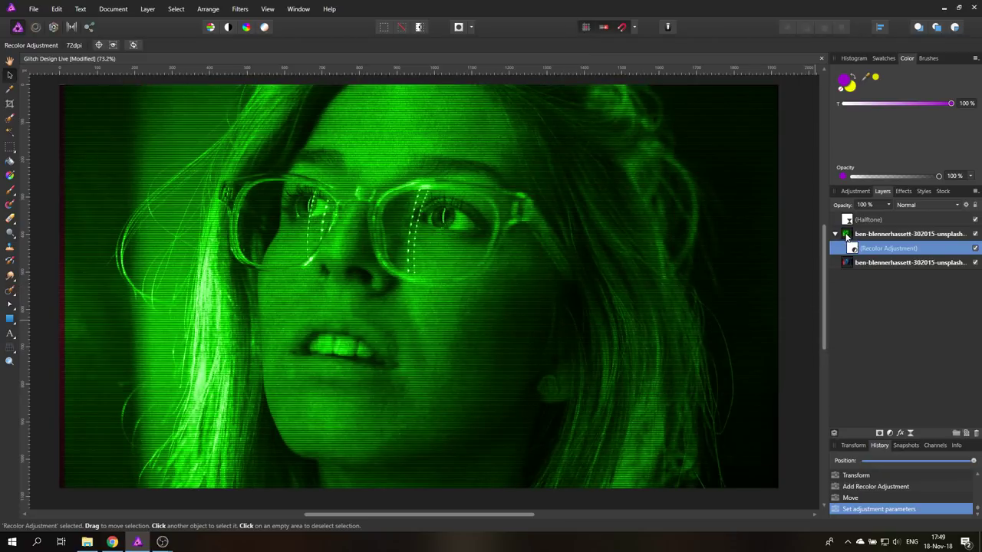
- Set the green copy layer's blend mode to Difference and clear the selection
{"action": "left_click", "coordinate": [910, 234]}
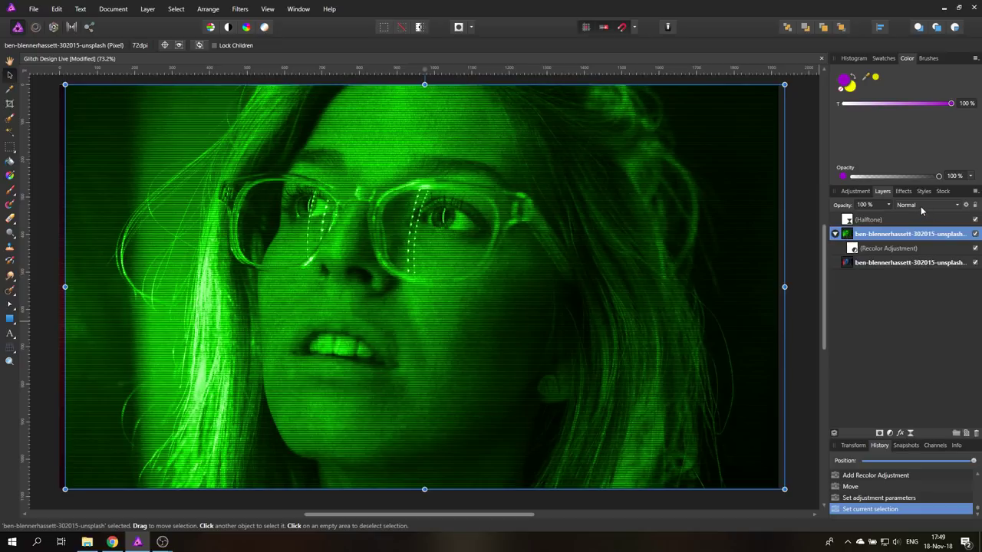
{"action": "left_click", "coordinate": [926, 205]}
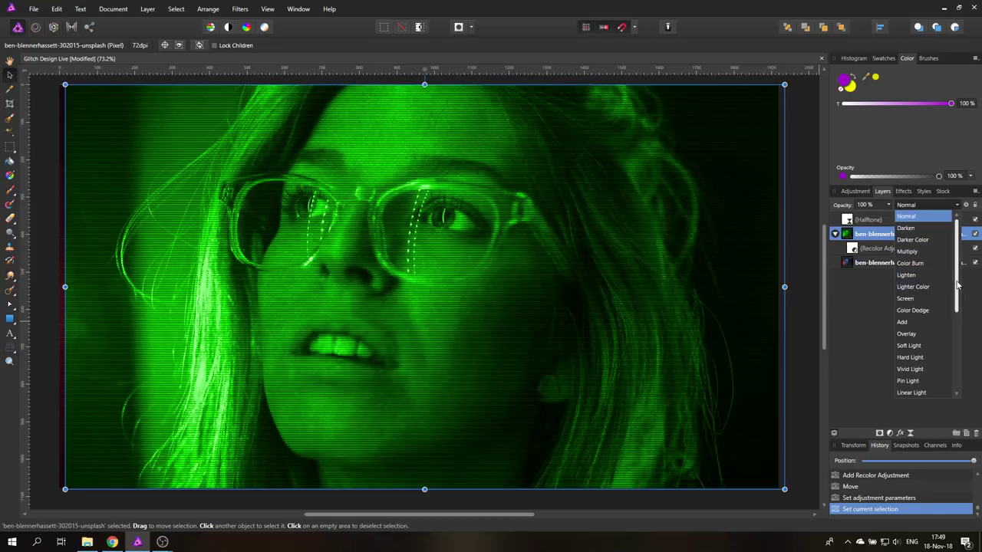
{"action": "scroll", "scroll_direction": "down", "scroll_amount": 3}
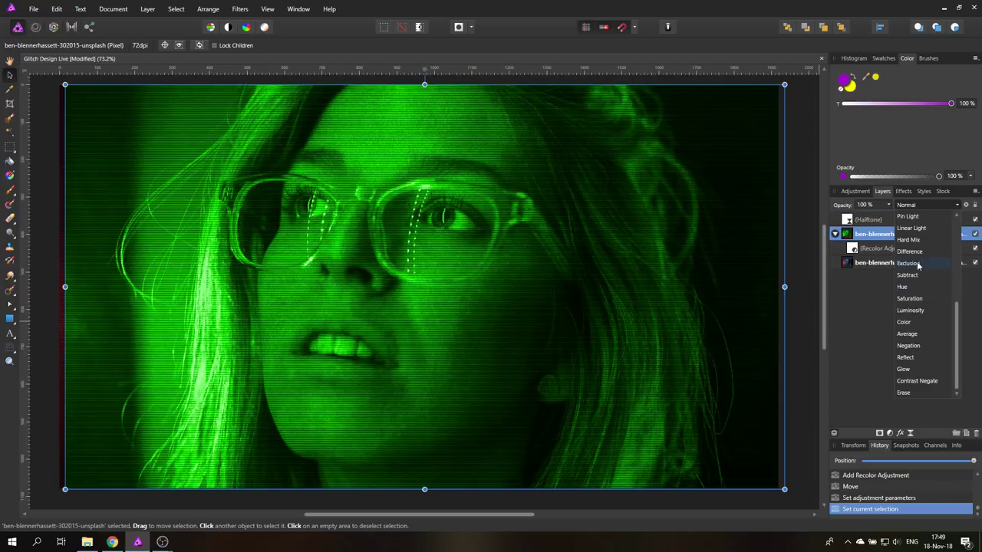
{"action": "left_click", "coordinate": [910, 251]}
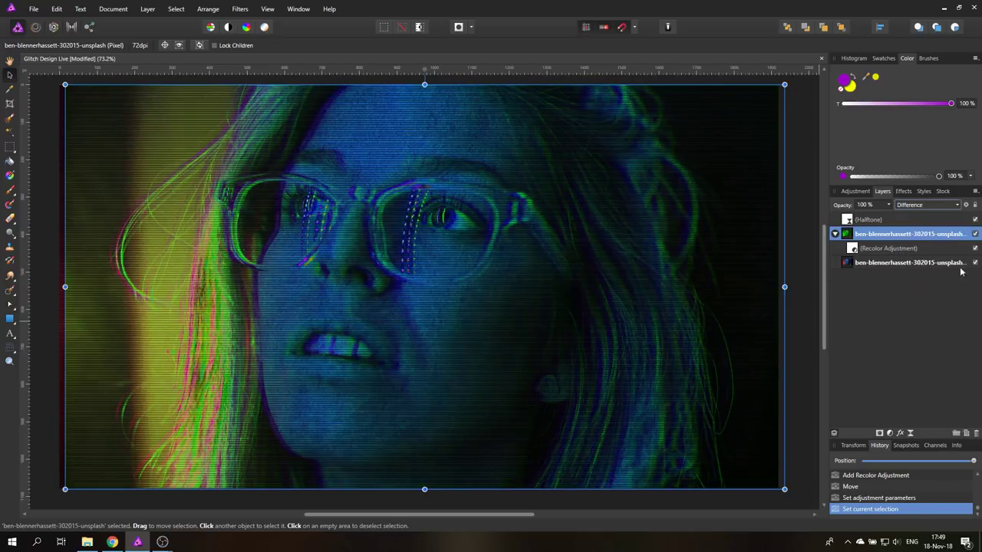
{"action": "left_click", "coordinate": [114, 230]}
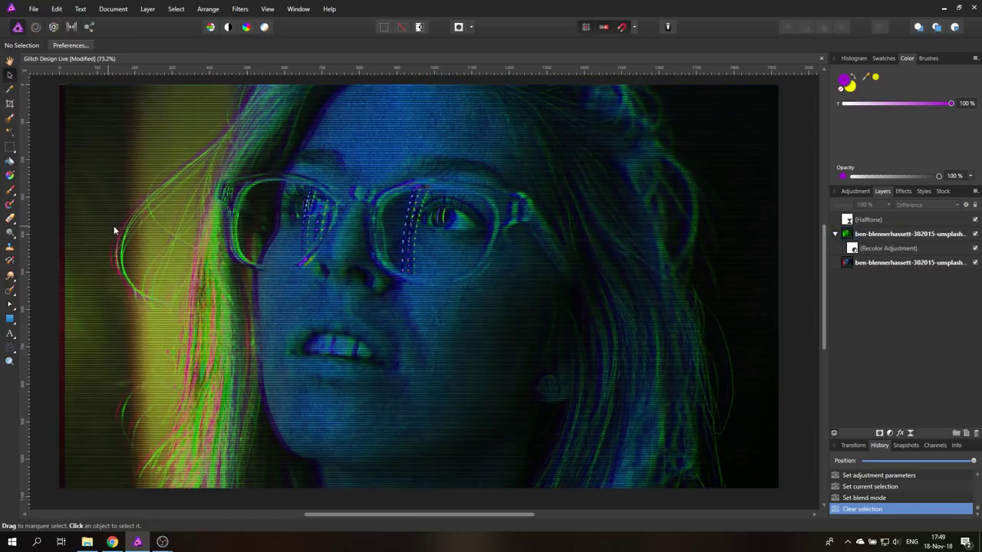
{"action": "mouse_move", "coordinate": [160, 233]}
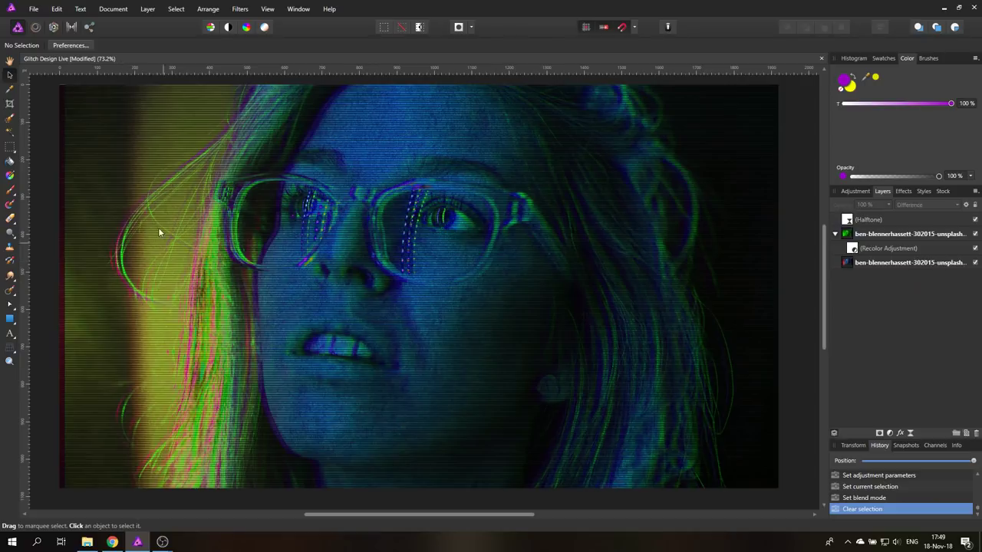
{"action": "mouse_move", "coordinate": [344, 245]}
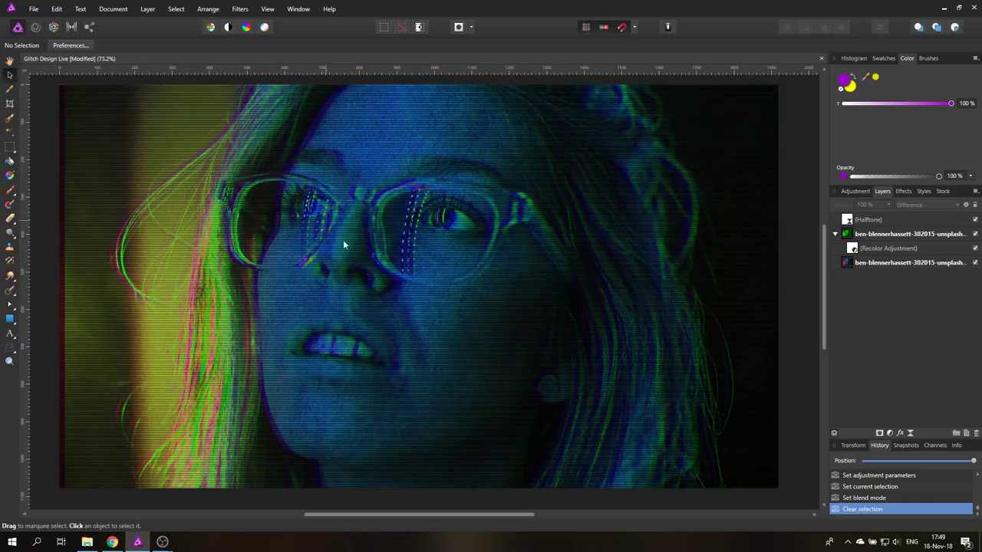
{"action": "mouse_move", "coordinate": [426, 224]}
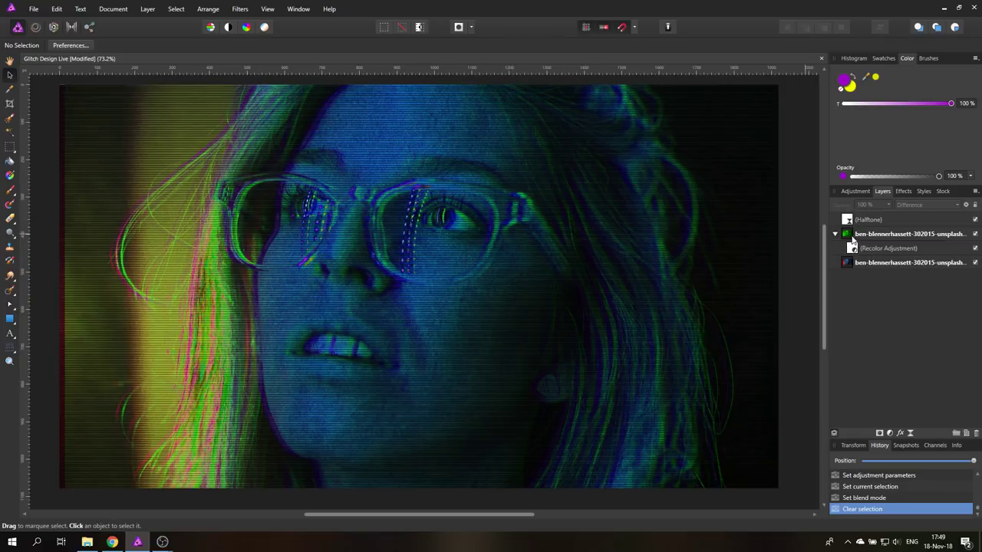
- Add a mask to the green duplicate layer and pick a soft paint brush
{"action": "left_click", "coordinate": [910, 234]}
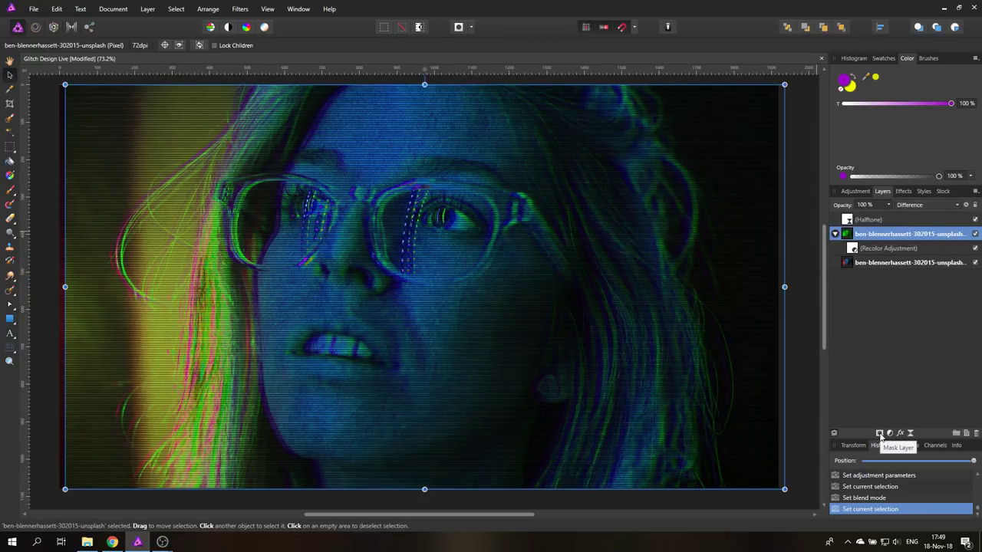
{"action": "left_click", "coordinate": [890, 433]}
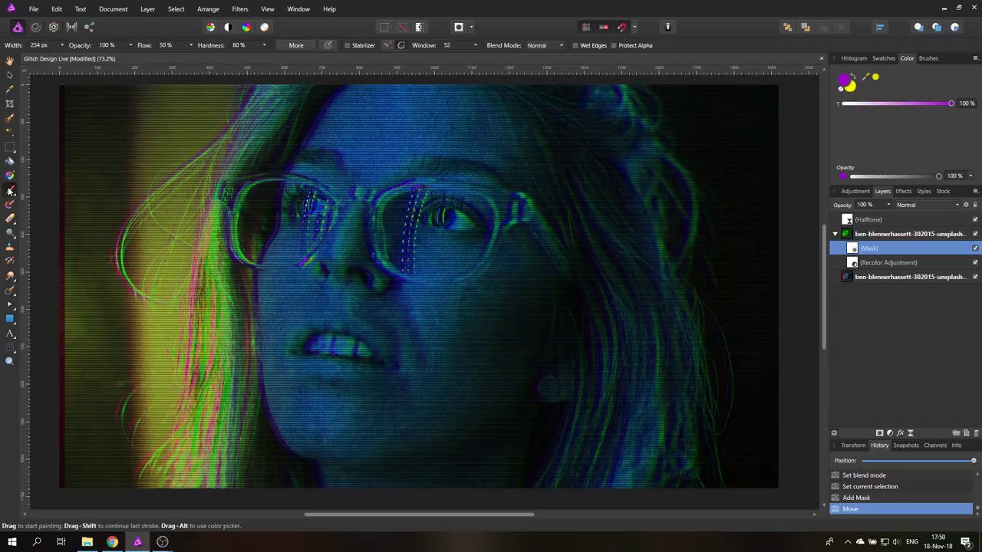
{"action": "left_click", "coordinate": [928, 58]}
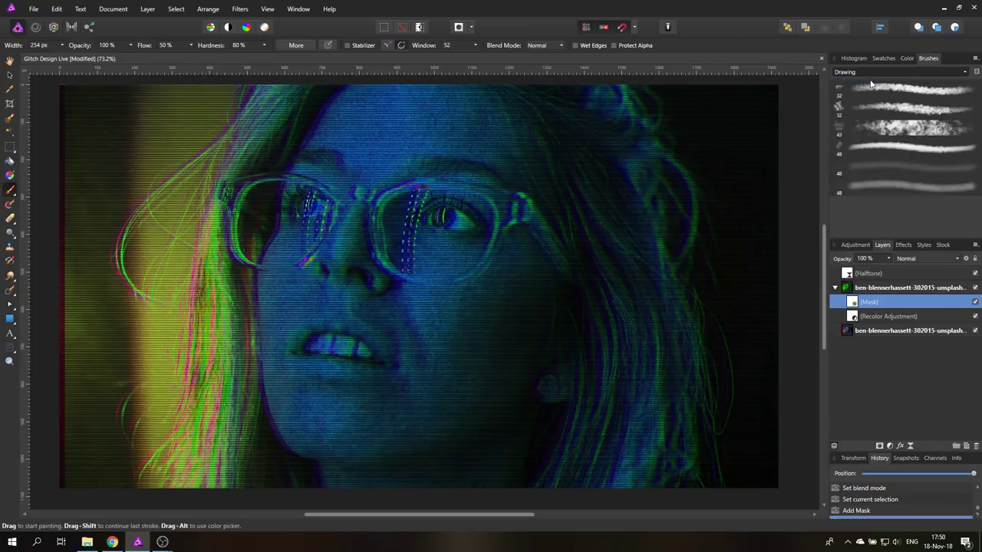
{"action": "left_click", "coordinate": [902, 71]}
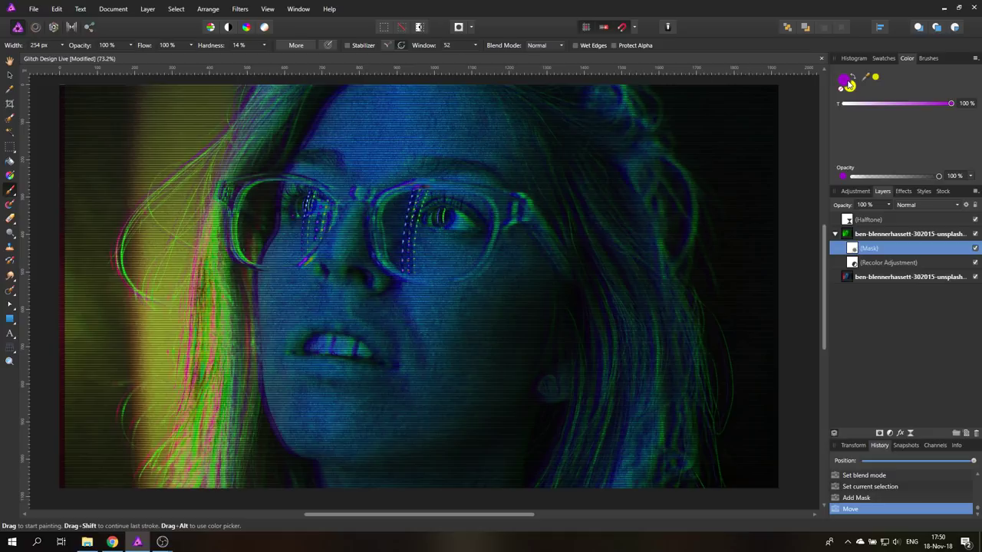
- Paint black on the mask over the face, then select the green duplicate layer
{"action": "left_click", "coordinate": [843, 80]}
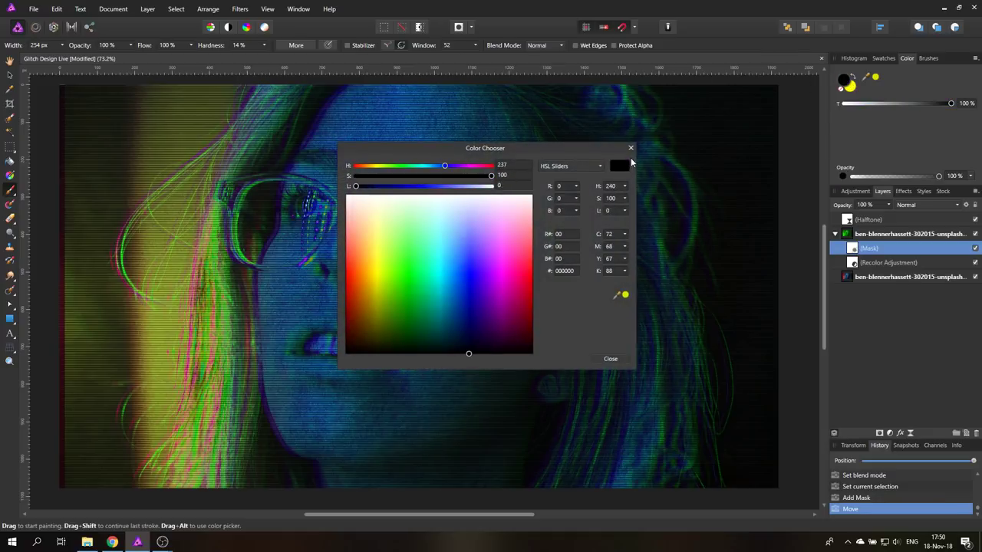
{"action": "left_click", "coordinate": [611, 358]}
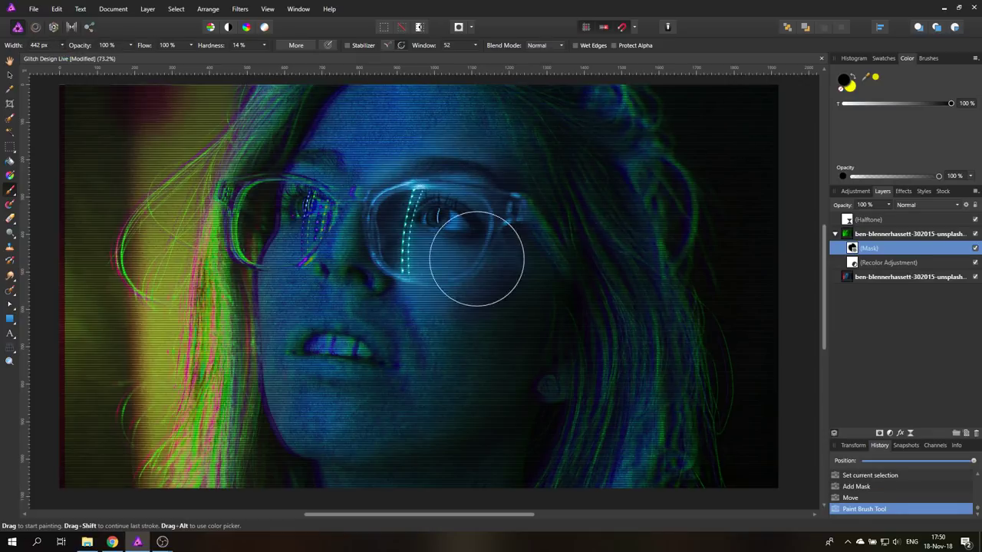
{"action": "left_click_drag", "start_coordinate": [475, 258], "coordinate": [475, 130]}
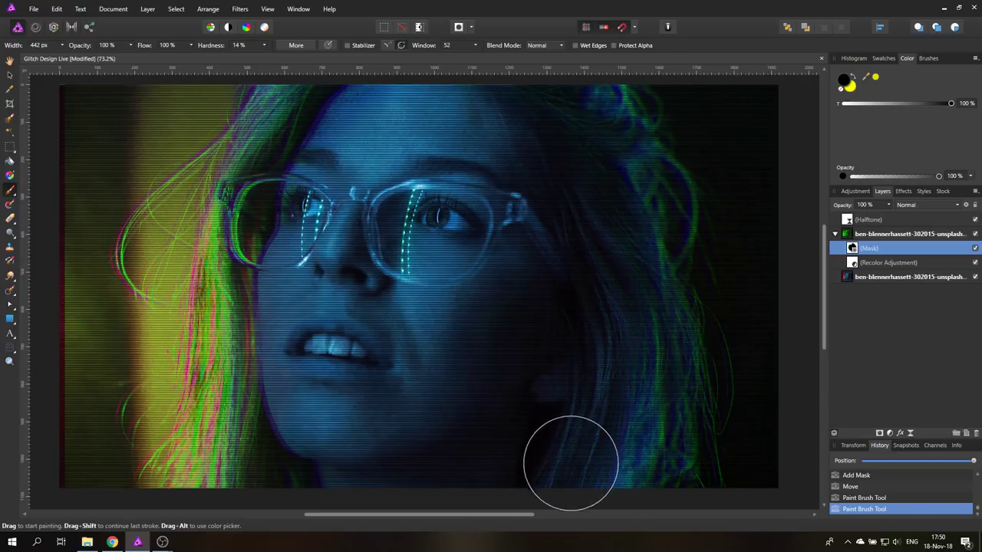
{"action": "mouse_move", "coordinate": [412, 139]}
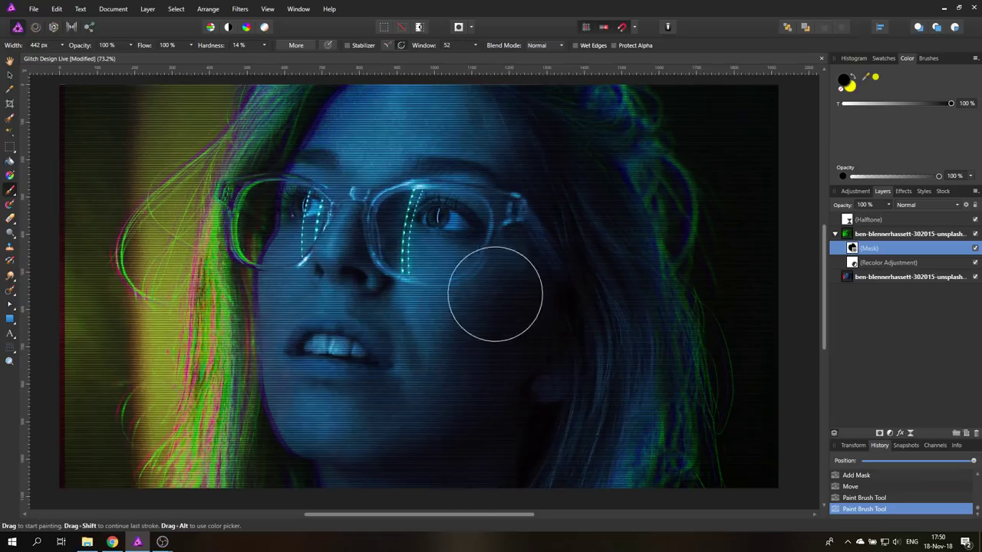
{"action": "mouse_move", "coordinate": [10, 82]}
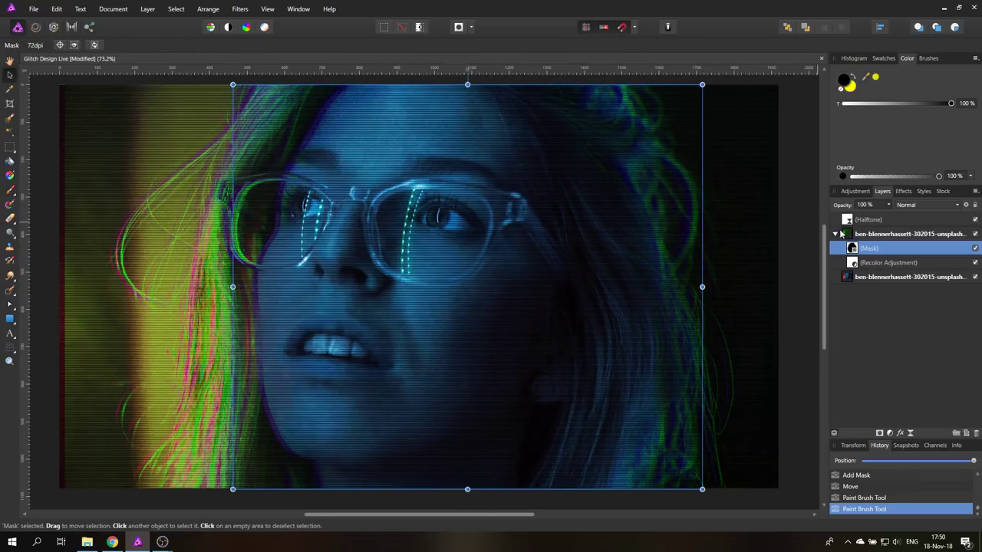
{"action": "left_click", "coordinate": [909, 234]}
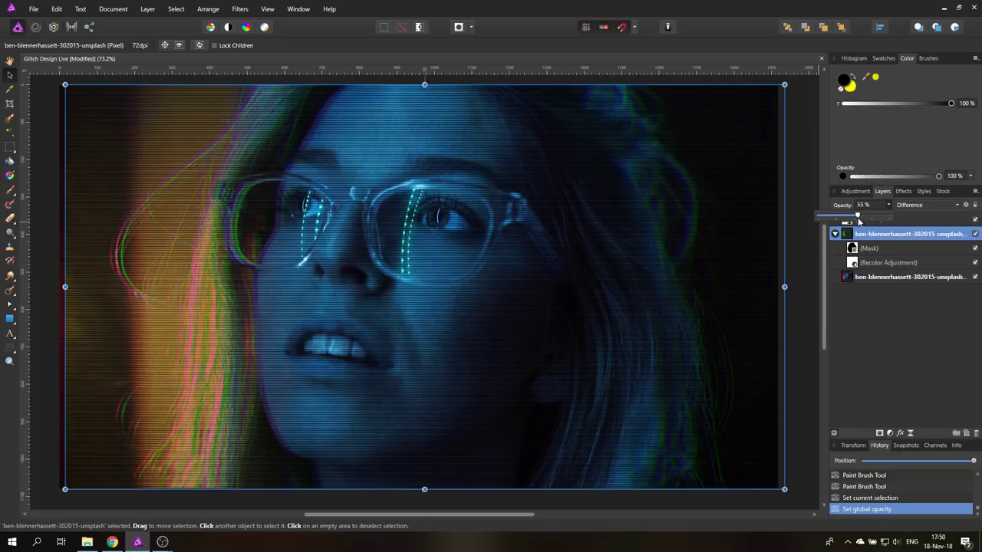
{"action": "mouse_move", "coordinate": [796, 193]}
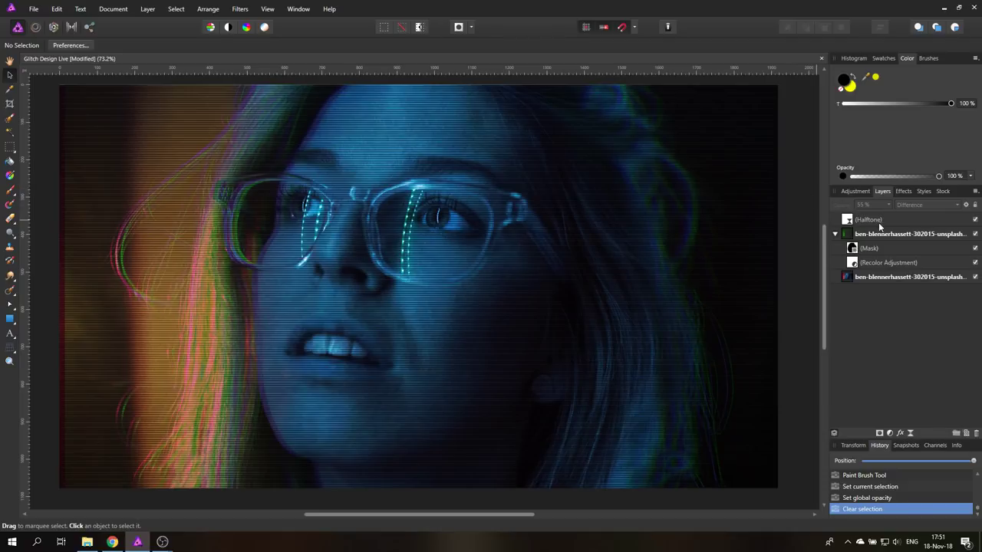
{"action": "left_click", "coordinate": [869, 220]}
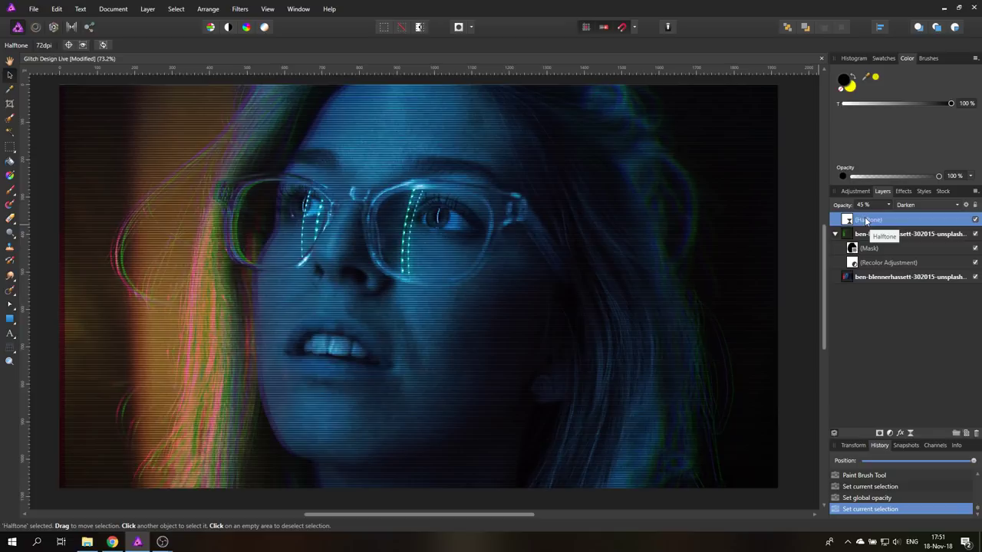
{"action": "mouse_move", "coordinate": [497, 226]}
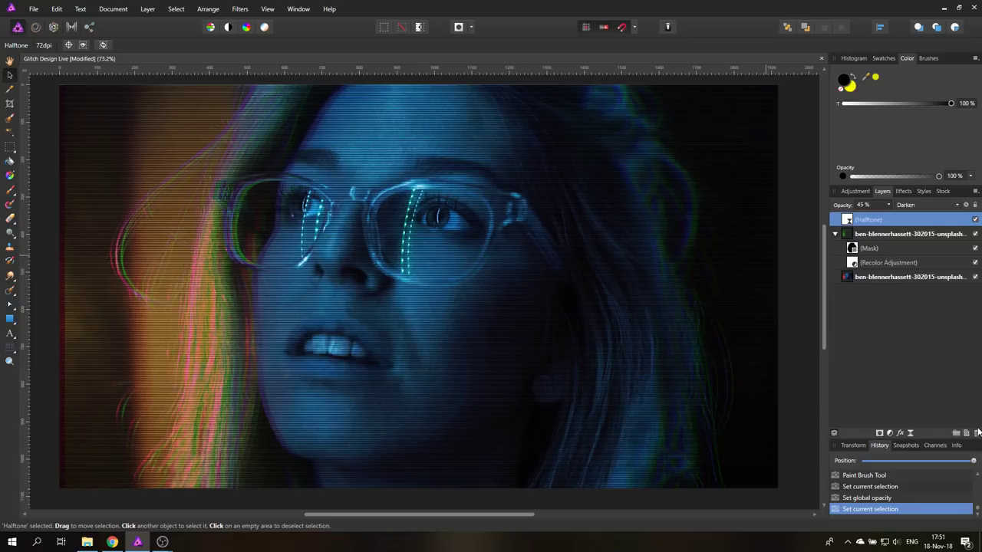
- Add a blank pixel layer and choose the Drawing 3 brush from the Drawing category
{"action": "left_click", "coordinate": [909, 234]}
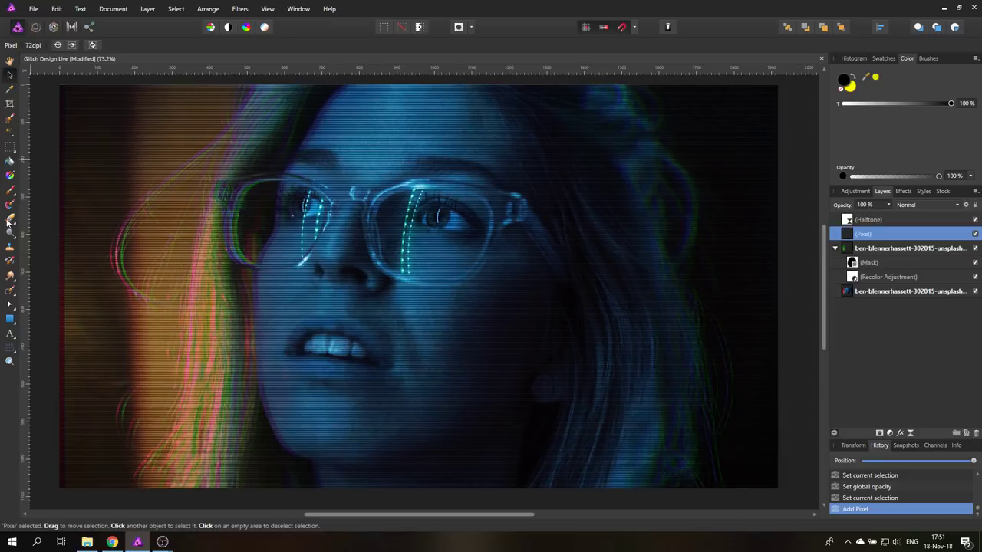
{"action": "left_click", "coordinate": [10, 191]}
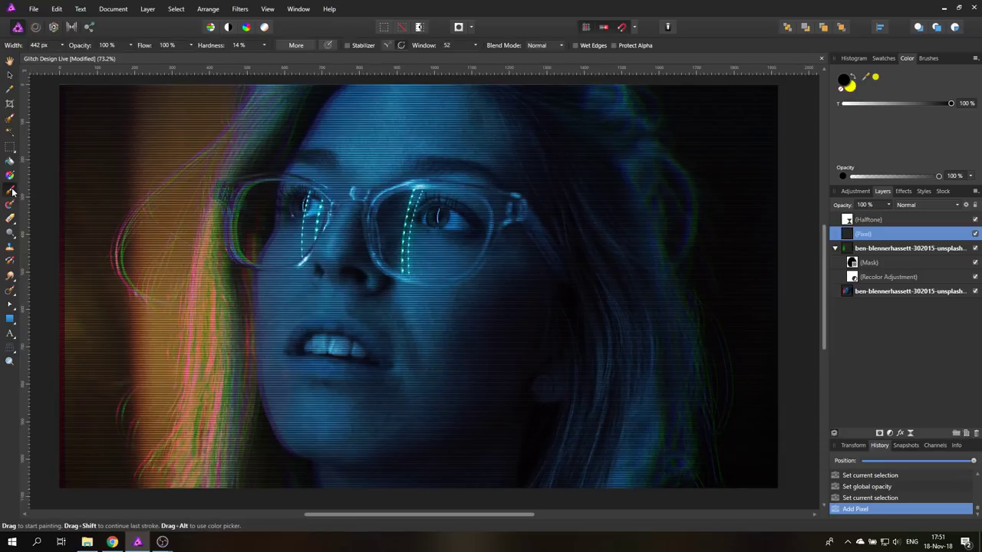
{"action": "left_click", "coordinate": [929, 59]}
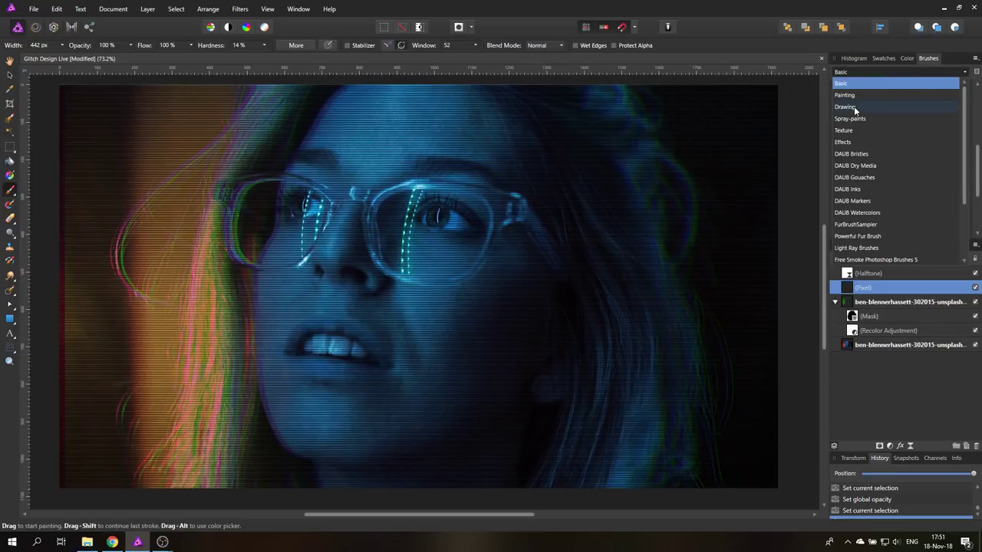
{"action": "left_click", "coordinate": [845, 106]}
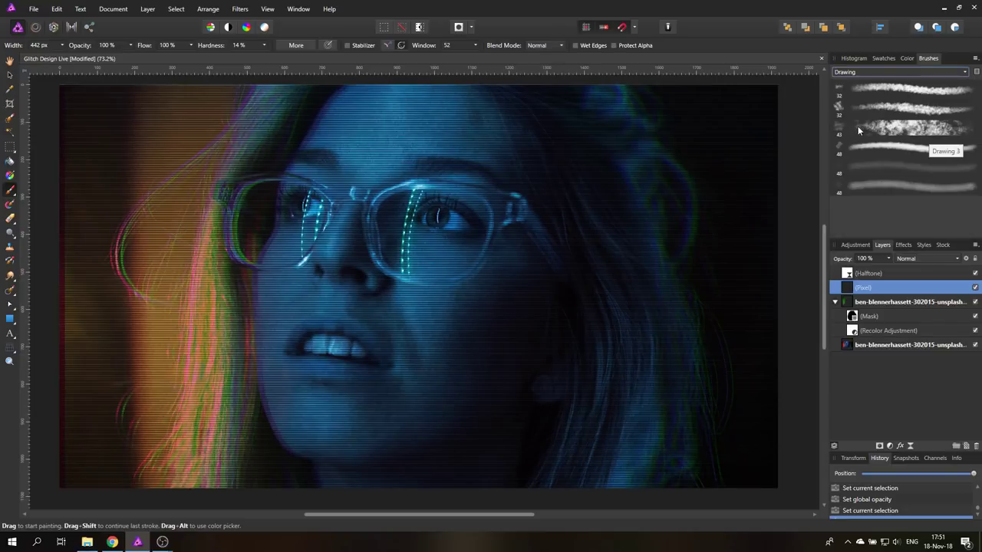
{"action": "left_click", "coordinate": [905, 128]}
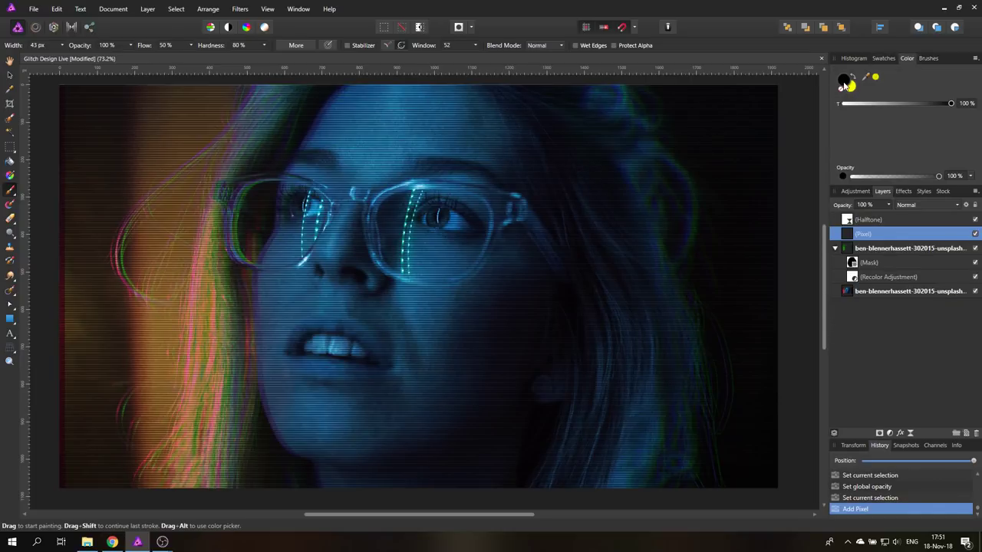
- Pick violet as the brush colour and paint a streak from the eyes down the face
{"action": "left_click", "coordinate": [842, 80]}
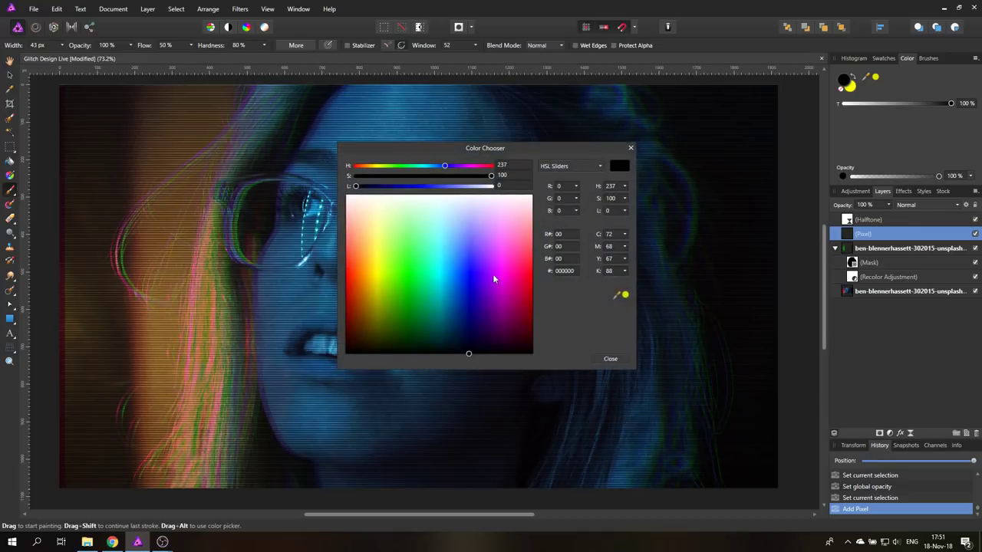
{"action": "left_click", "coordinate": [496, 298]}
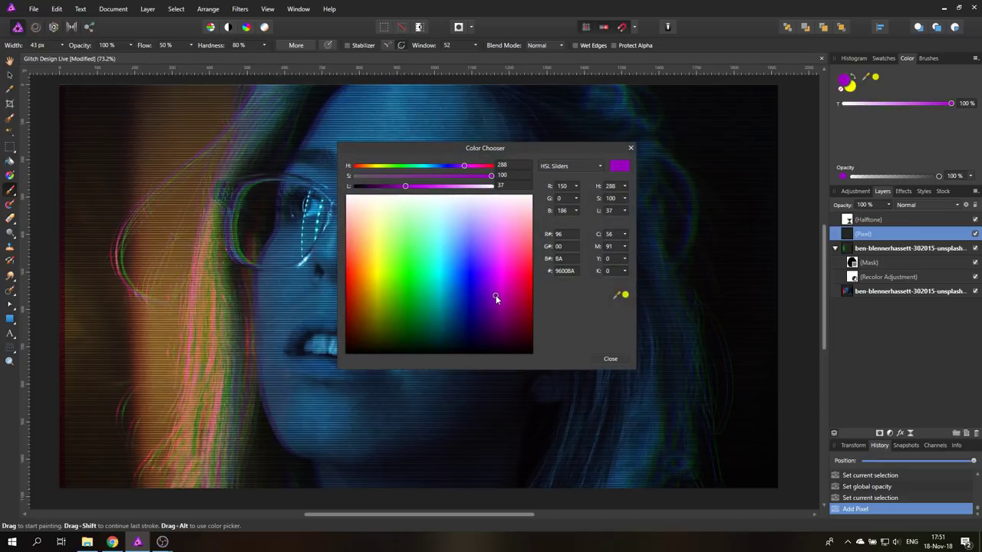
{"action": "left_click", "coordinate": [610, 358]}
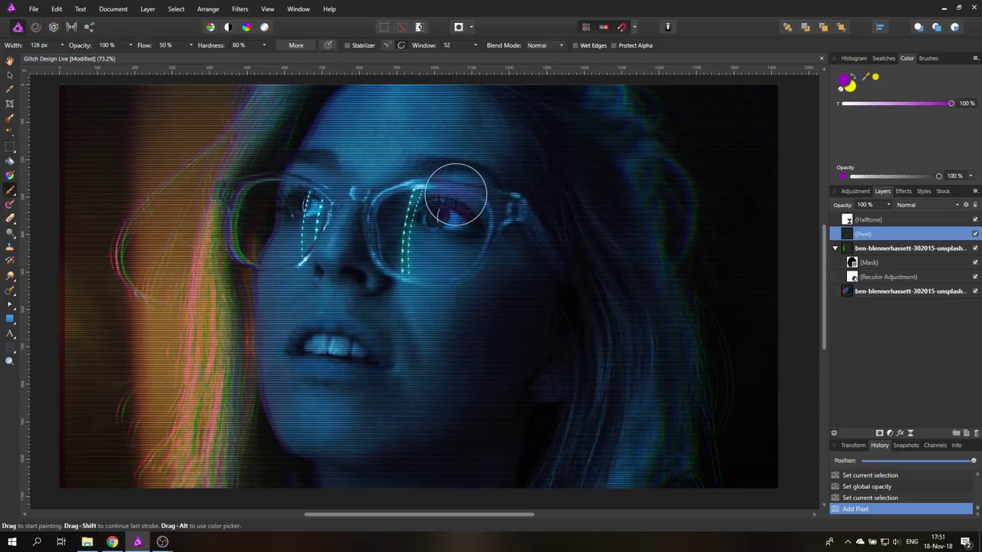
{"action": "left_click_drag", "start_coordinate": [456, 196], "coordinate": [541, 238]}
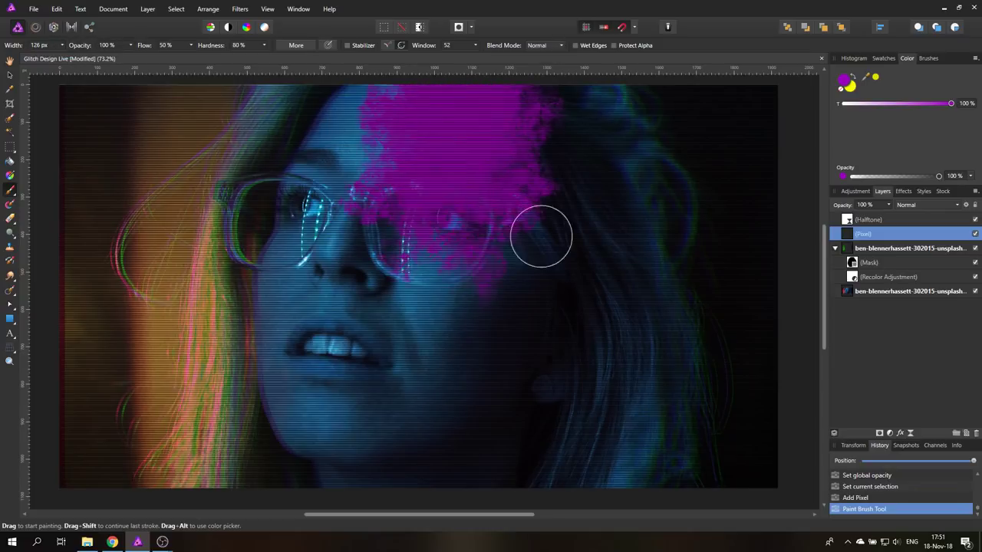
{"action": "left_click_drag", "start_coordinate": [541, 234], "coordinate": [495, 498]}
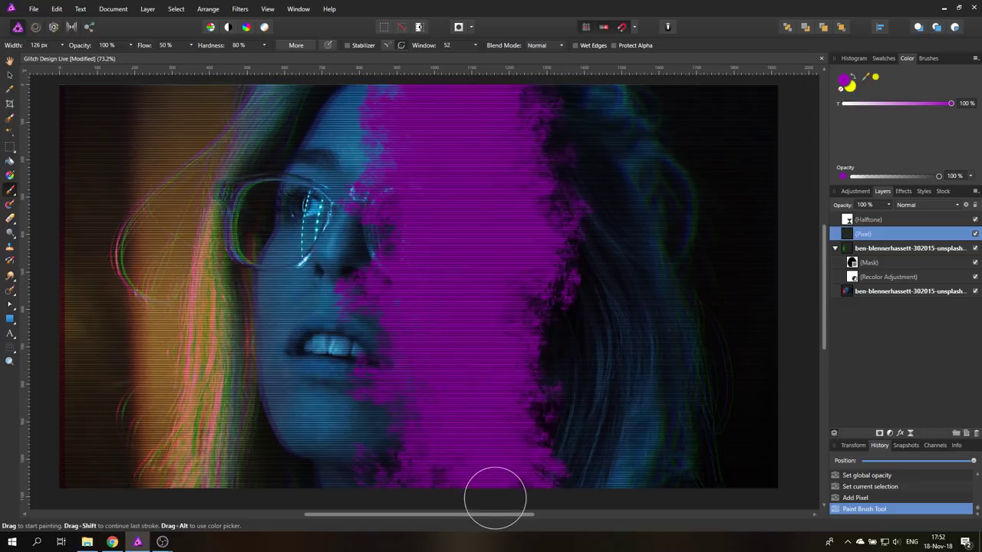
{"action": "mouse_move", "coordinate": [519, 461]}
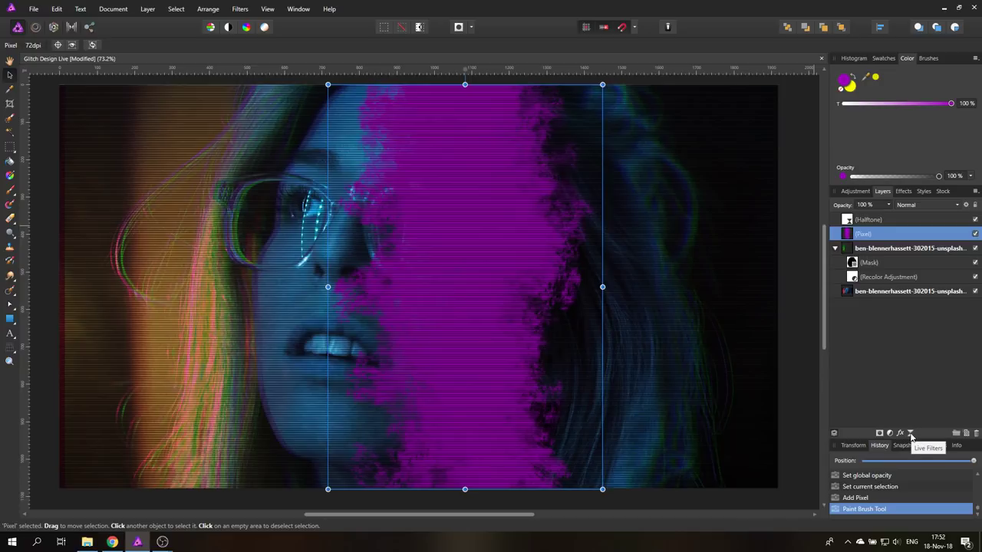
- Add a second Line halftone live filter blended Average at 38% opacity
{"action": "left_click", "coordinate": [910, 433]}
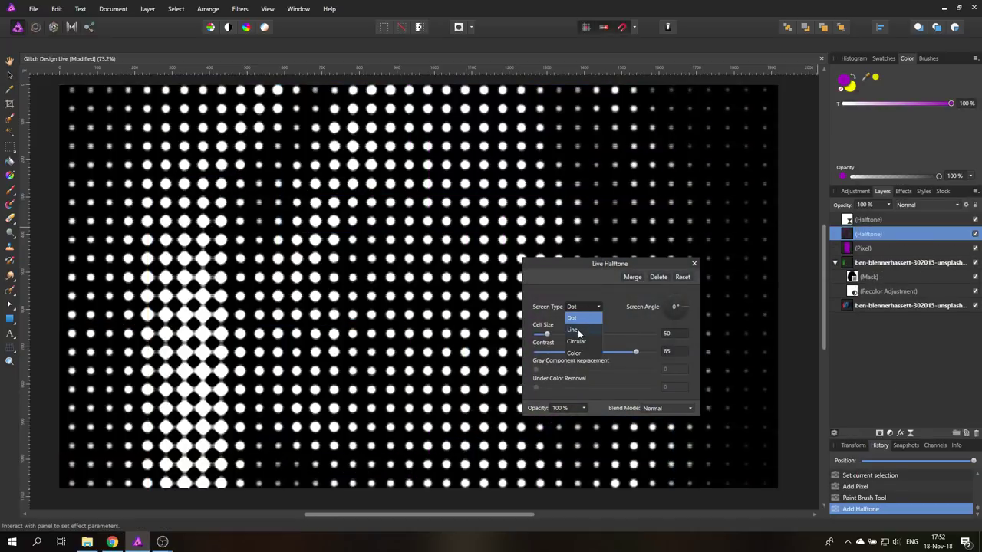
{"action": "left_click", "coordinate": [573, 329]}
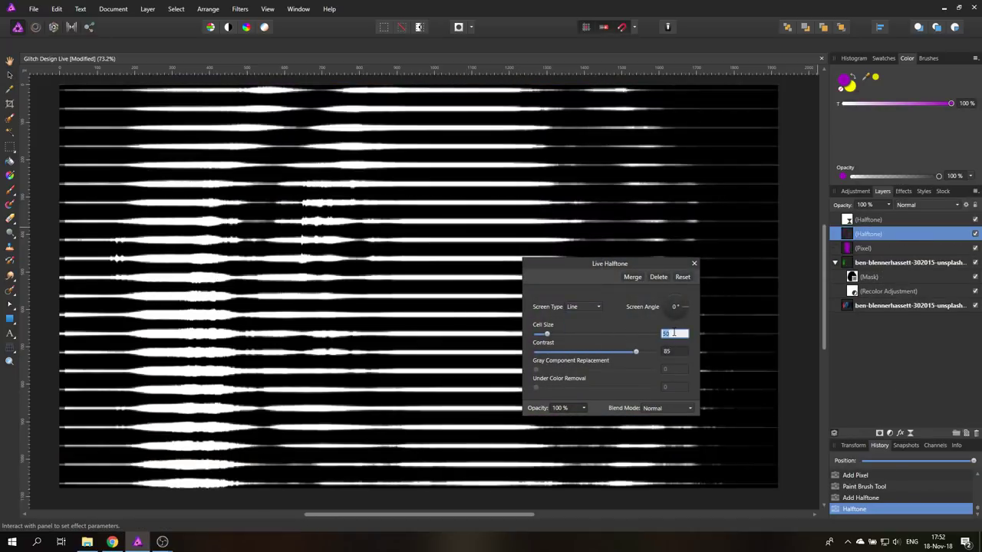
{"action": "left_click", "coordinate": [667, 408]}
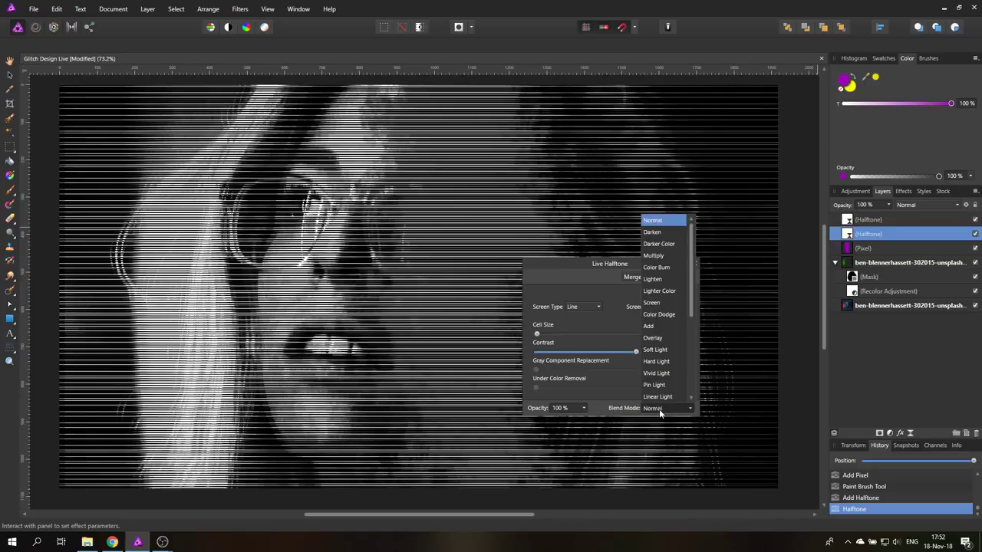
{"action": "left_click", "coordinate": [652, 232]}
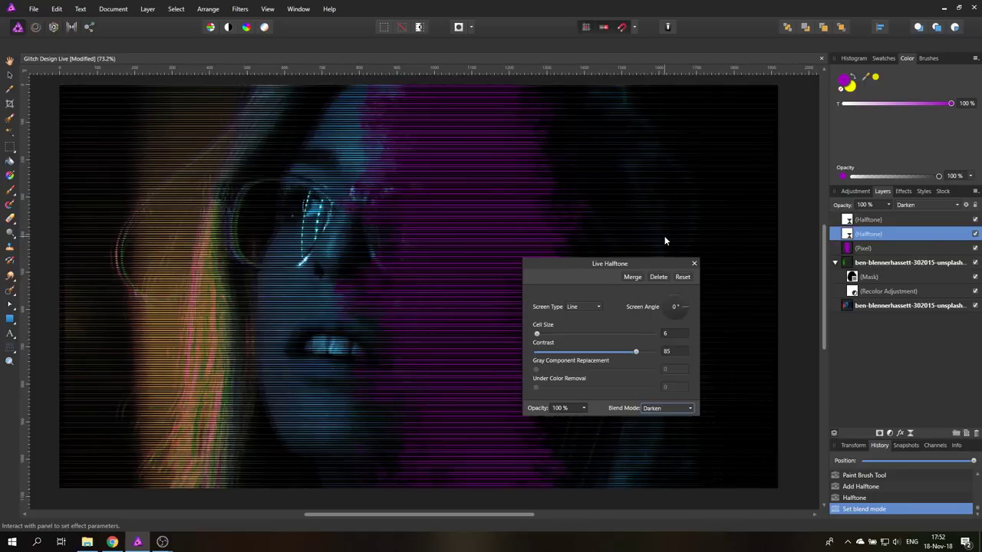
{"action": "left_click", "coordinate": [666, 407]}
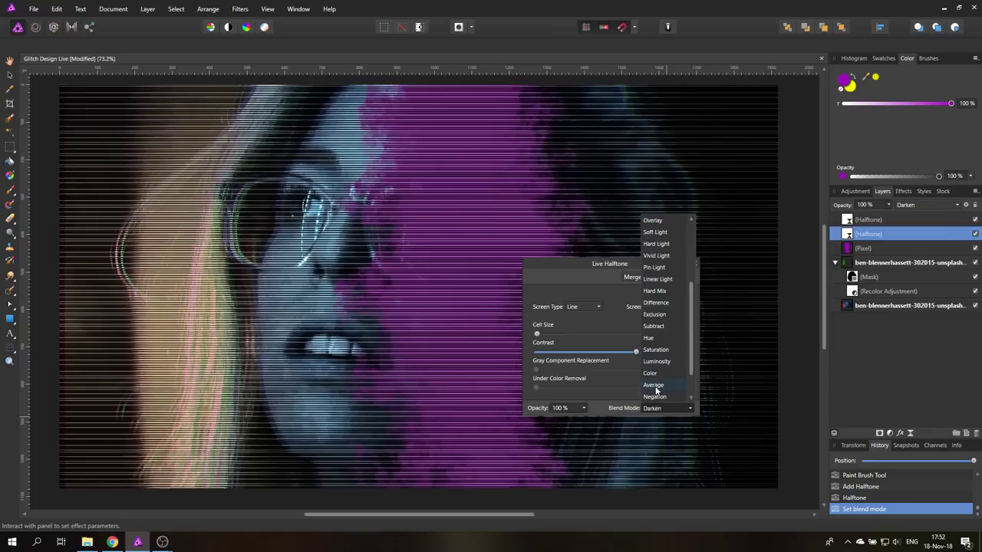
{"action": "left_click", "coordinate": [653, 384]}
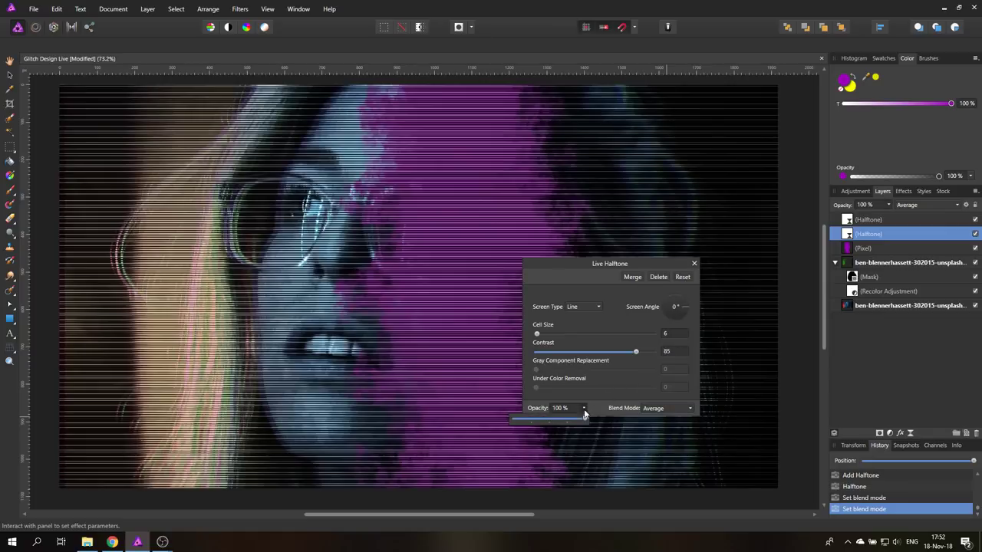
{"action": "left_click_drag", "start_coordinate": [564, 420], "coordinate": [546, 420]}
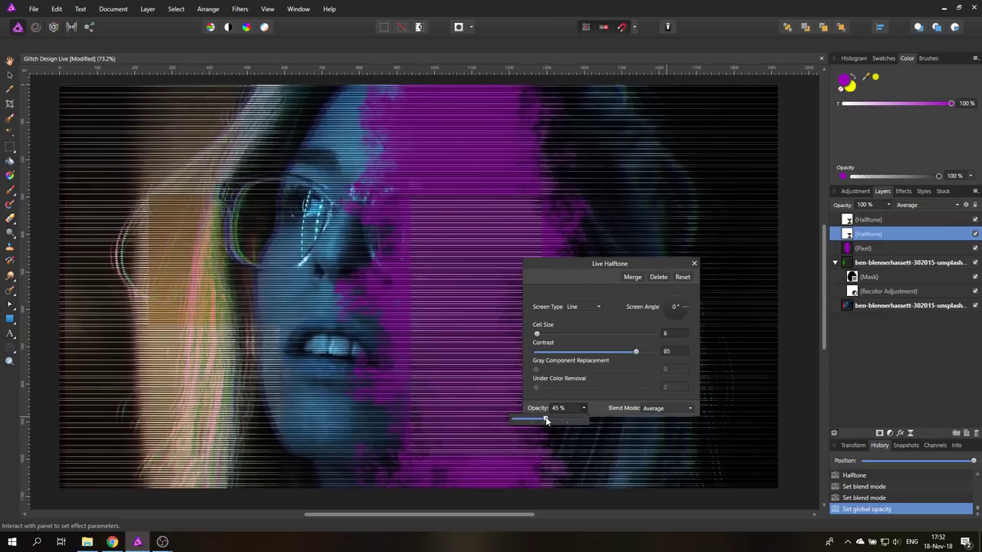
{"action": "left_click_drag", "start_coordinate": [546, 420], "coordinate": [541, 421]}
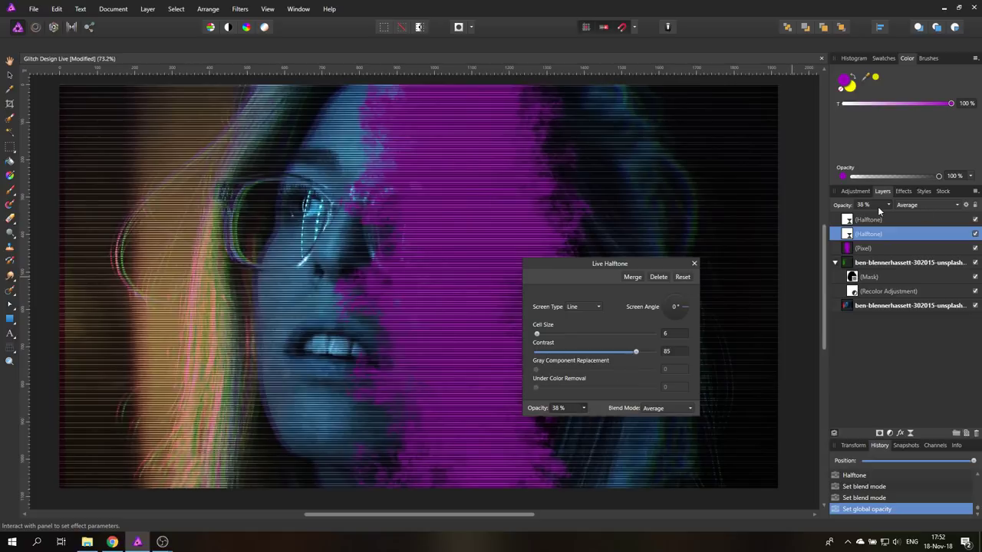
{"action": "left_click", "coordinate": [695, 263]}
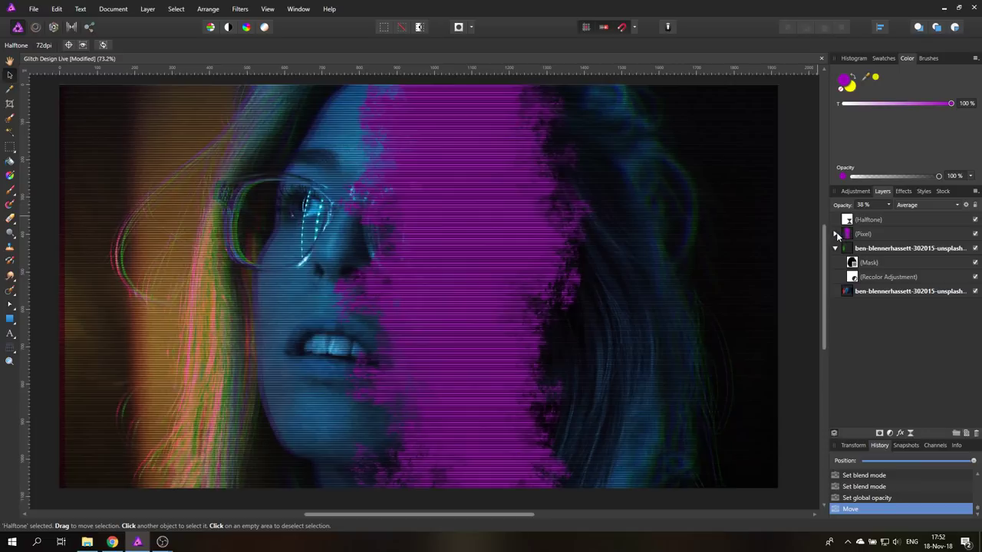
- Apply a 79 px Motion Blur to the violet Pixel layer
{"action": "left_click", "coordinate": [863, 234]}
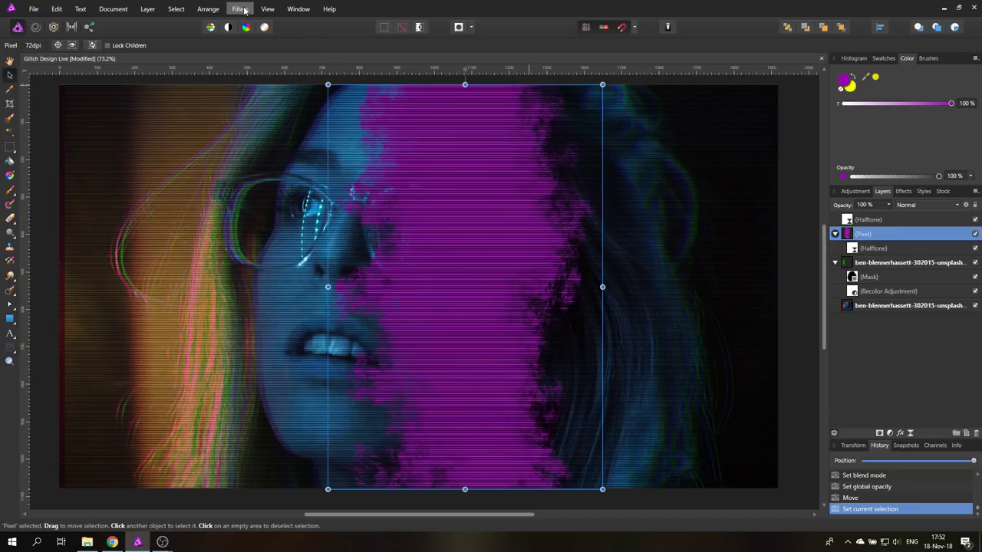
{"action": "left_click", "coordinate": [240, 8]}
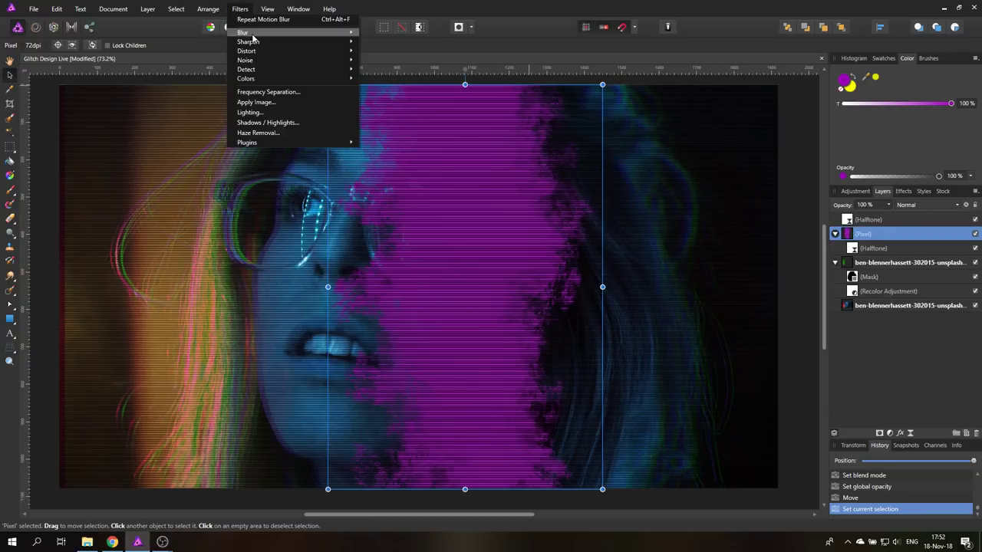
{"action": "mouse_move", "coordinate": [242, 32]}
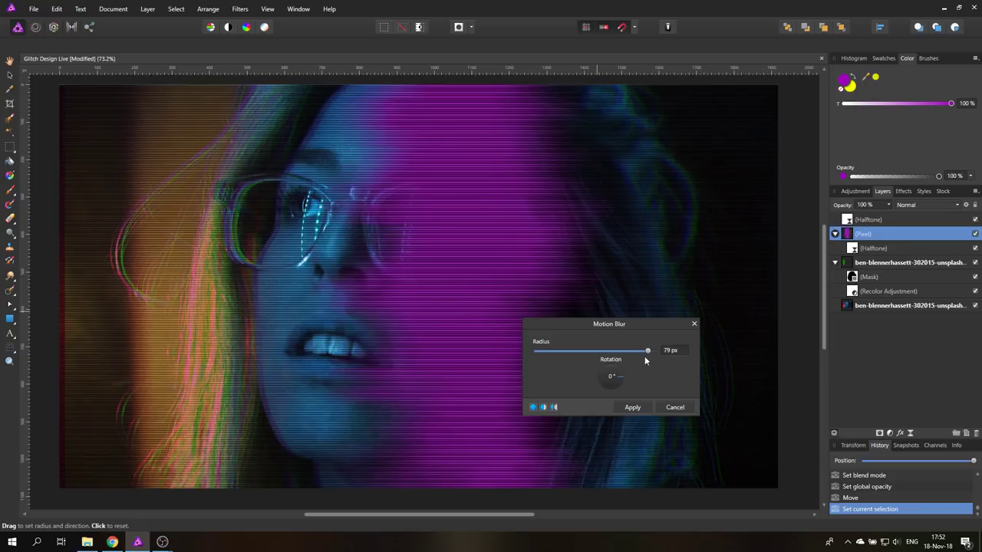
{"action": "left_click_drag", "start_coordinate": [648, 351], "coordinate": [624, 351]}
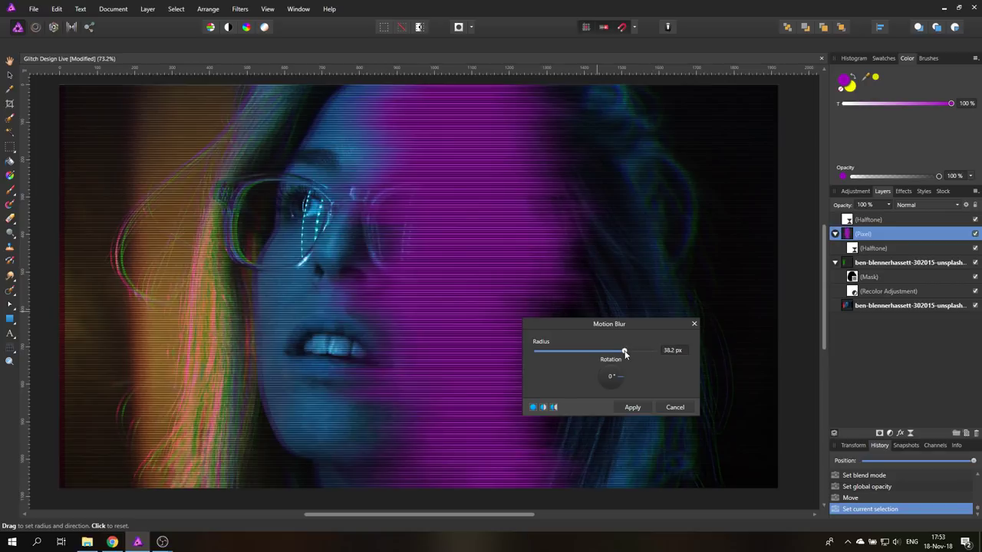
{"action": "left_click_drag", "start_coordinate": [624, 350], "coordinate": [626, 351]}
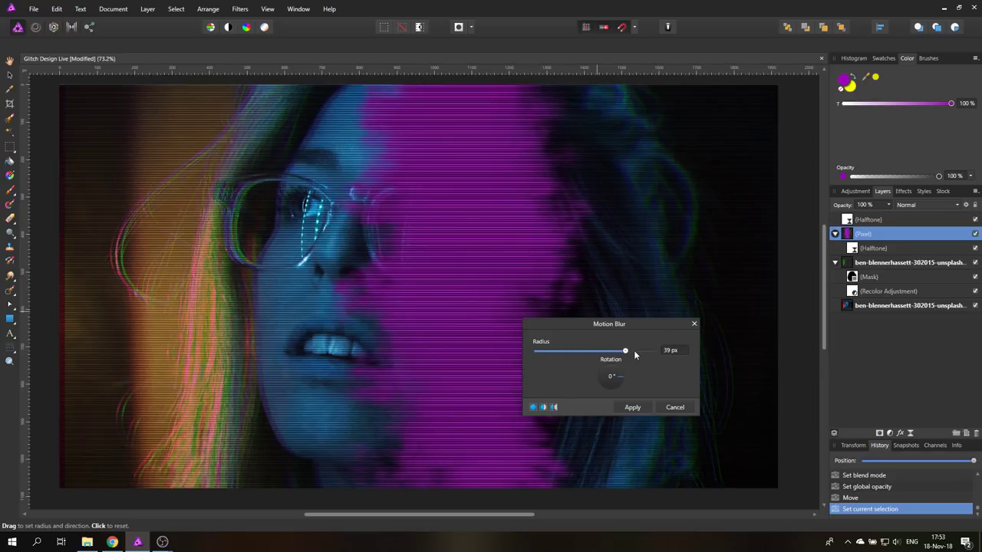
{"action": "left_click_drag", "start_coordinate": [626, 351], "coordinate": [647, 350]}
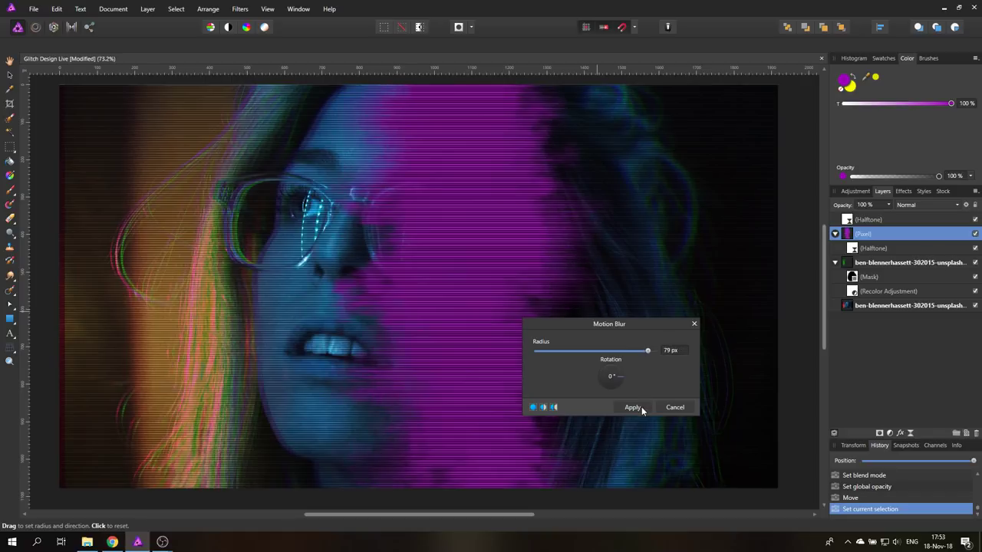
{"action": "left_click", "coordinate": [633, 407]}
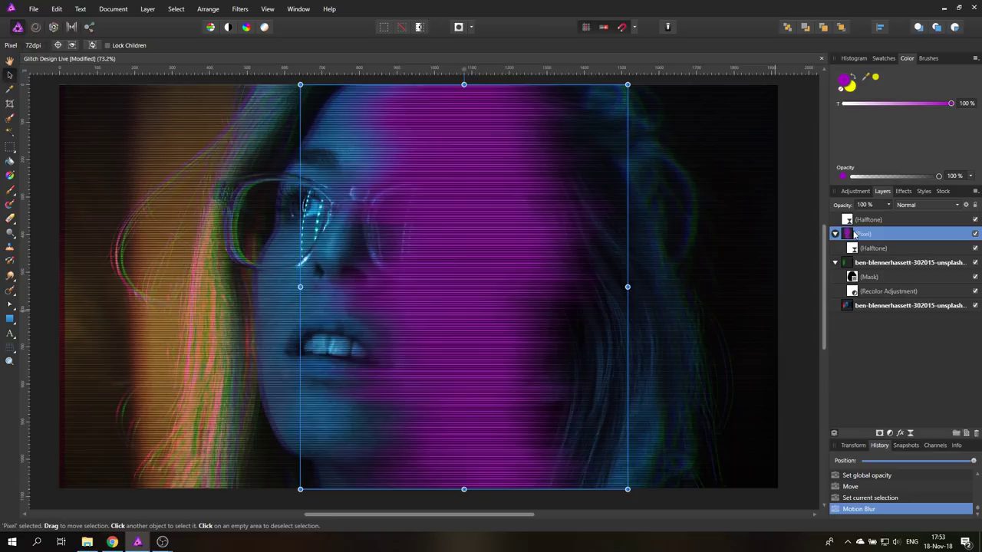
- Try several blend modes on the violet streak, settling on Erase
{"action": "left_click", "coordinate": [929, 205]}
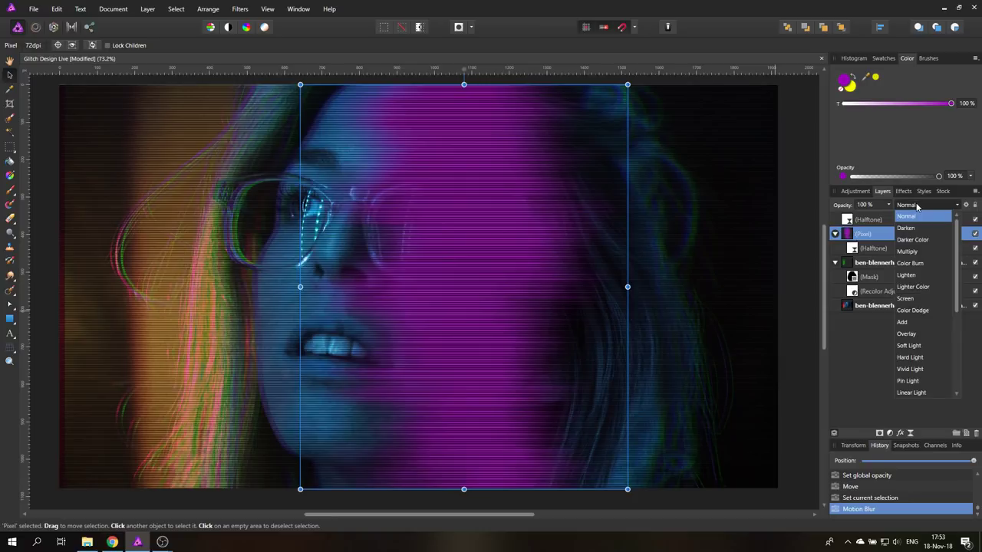
{"action": "left_click", "coordinate": [906, 298]}
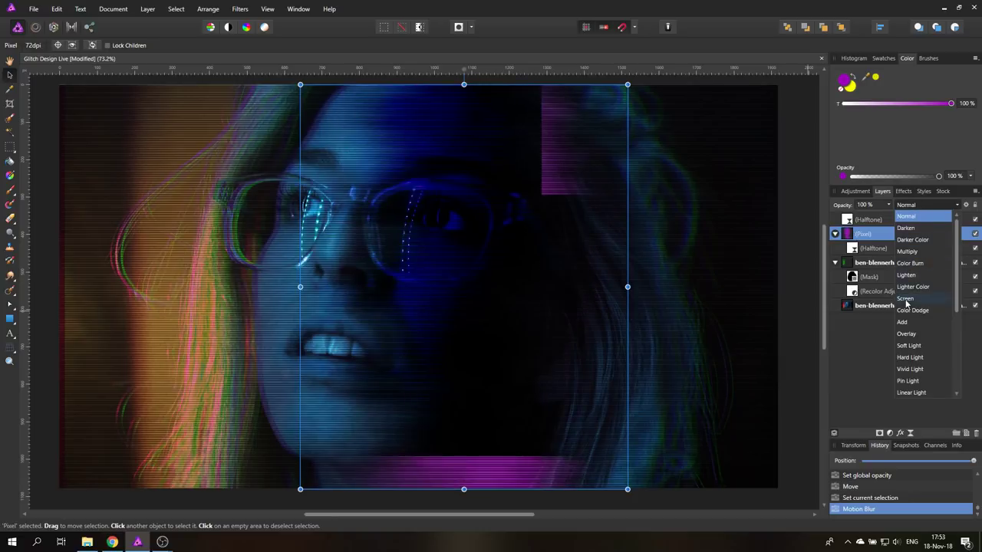
{"action": "left_click", "coordinate": [906, 299]}
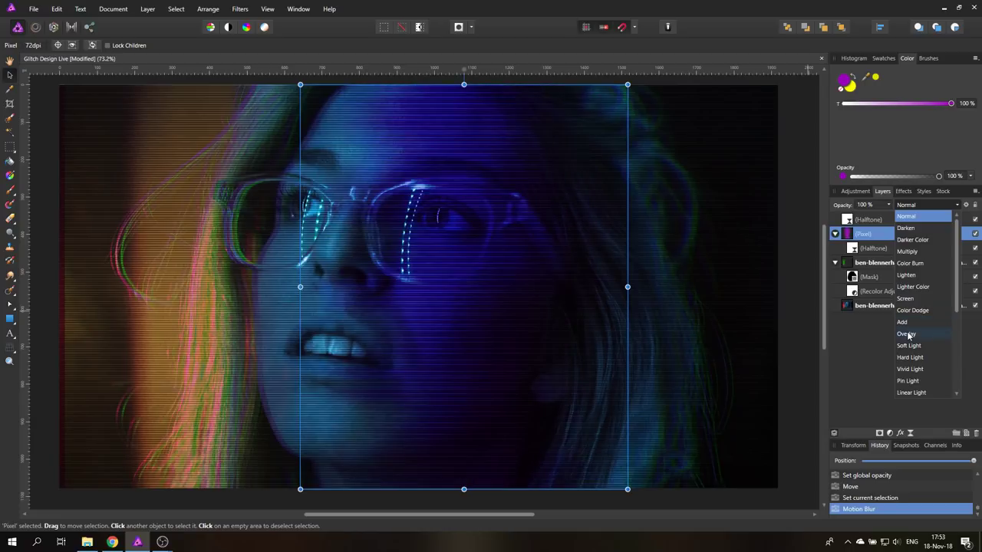
{"action": "mouse_move", "coordinate": [913, 357]}
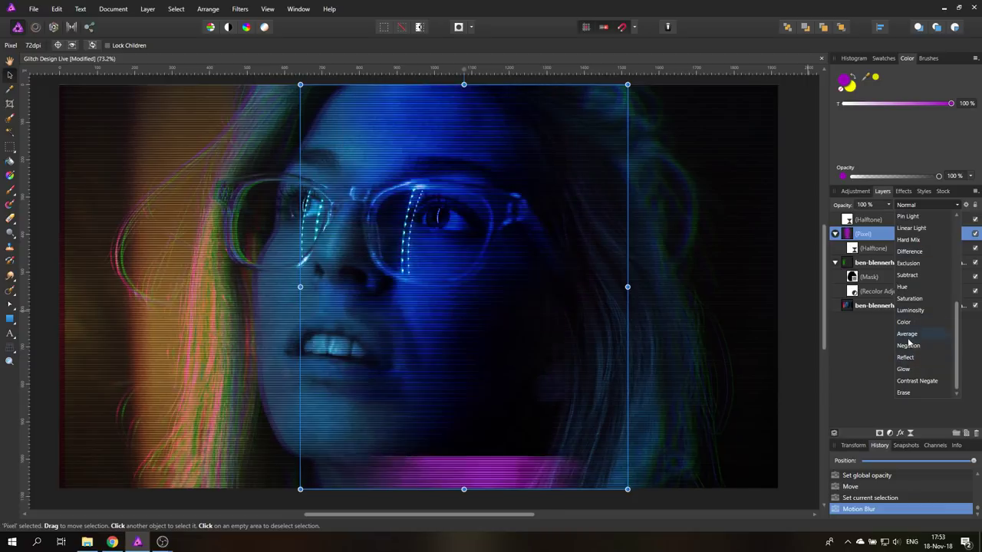
{"action": "left_click", "coordinate": [903, 322]}
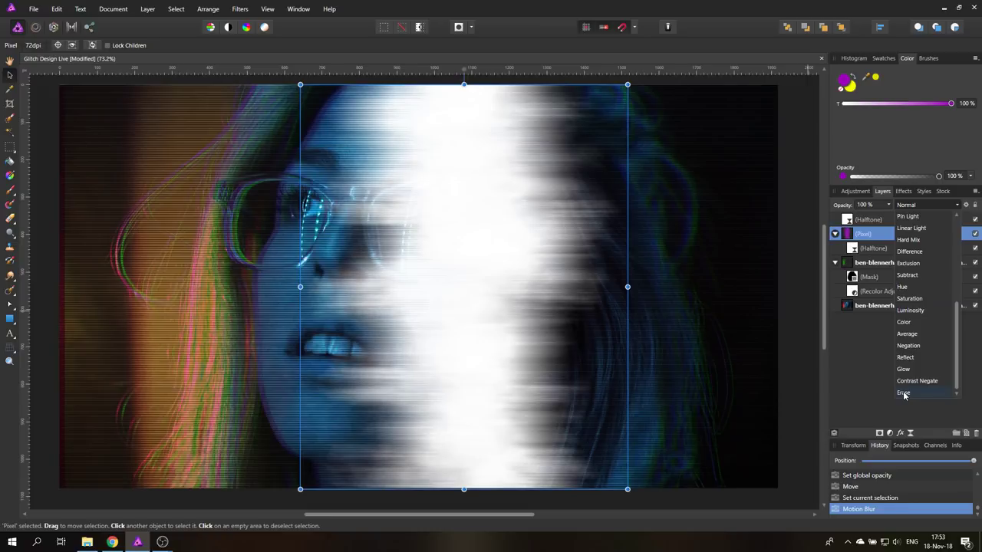
{"action": "left_click", "coordinate": [903, 392]}
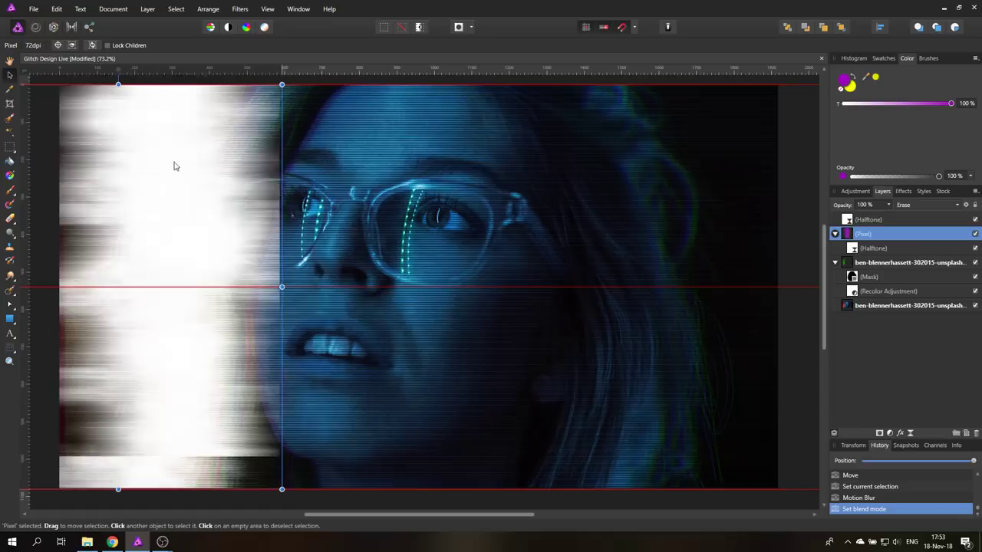
- Move the streak over the right half of the face and switch to a light blend showing magenta
{"action": "left_click_drag", "start_coordinate": [281, 288], "coordinate": [191, 288]}
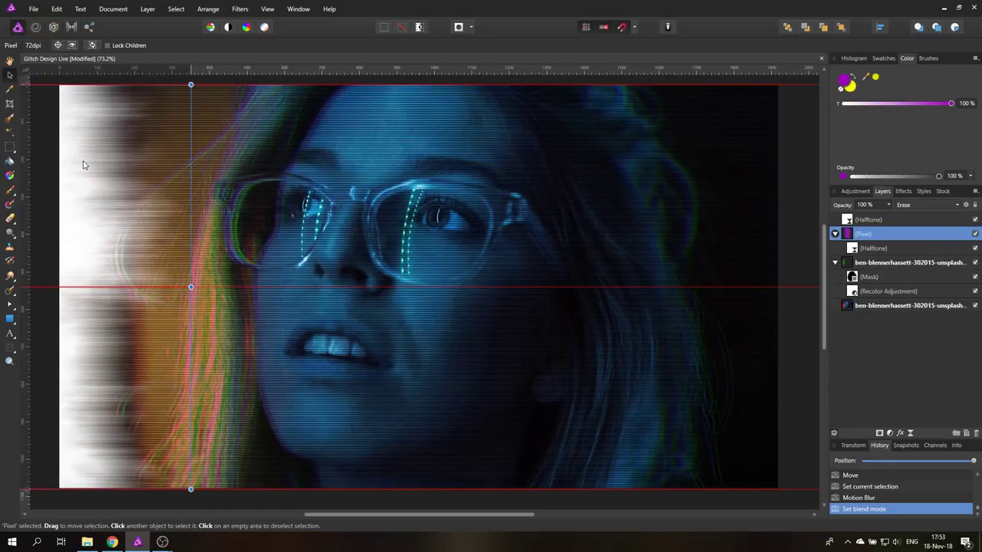
{"action": "left_click", "coordinate": [683, 162]}
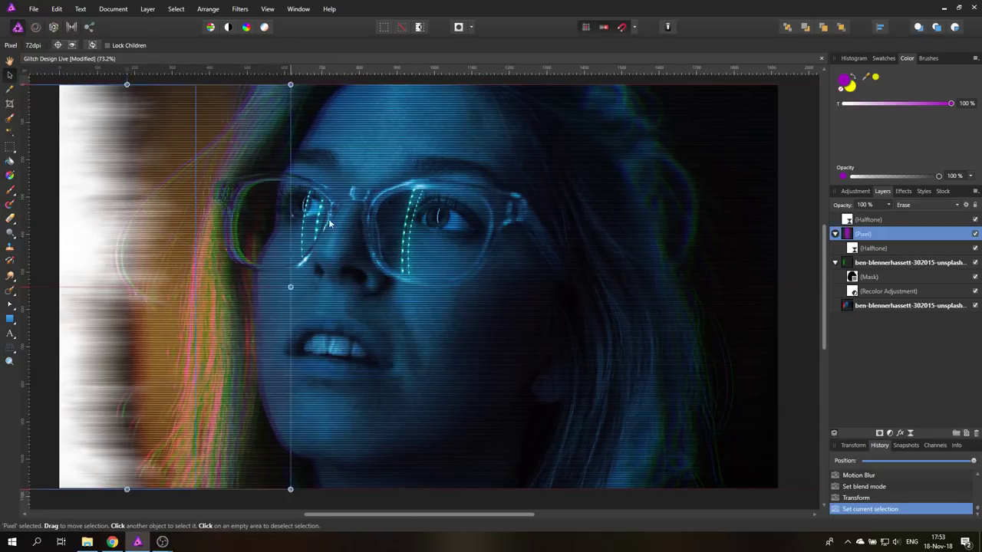
{"action": "left_click_drag", "start_coordinate": [290, 287], "coordinate": [546, 286]}
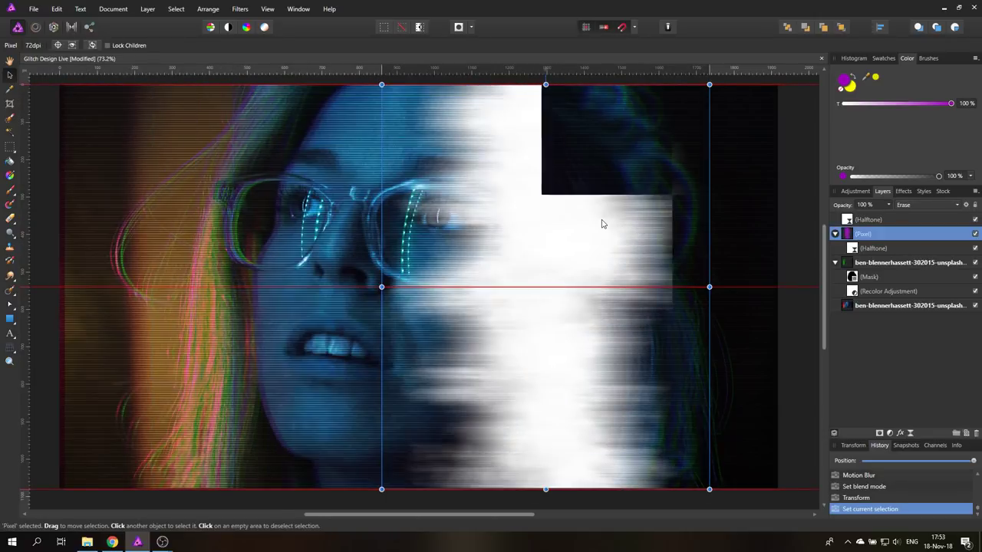
{"action": "left_click", "coordinate": [925, 205]}
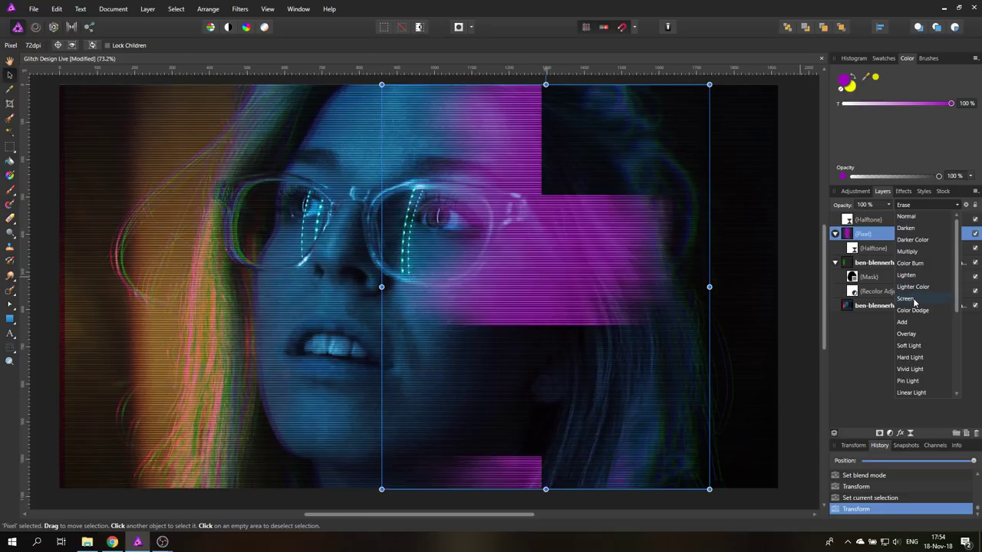
{"action": "left_click", "coordinate": [906, 298]}
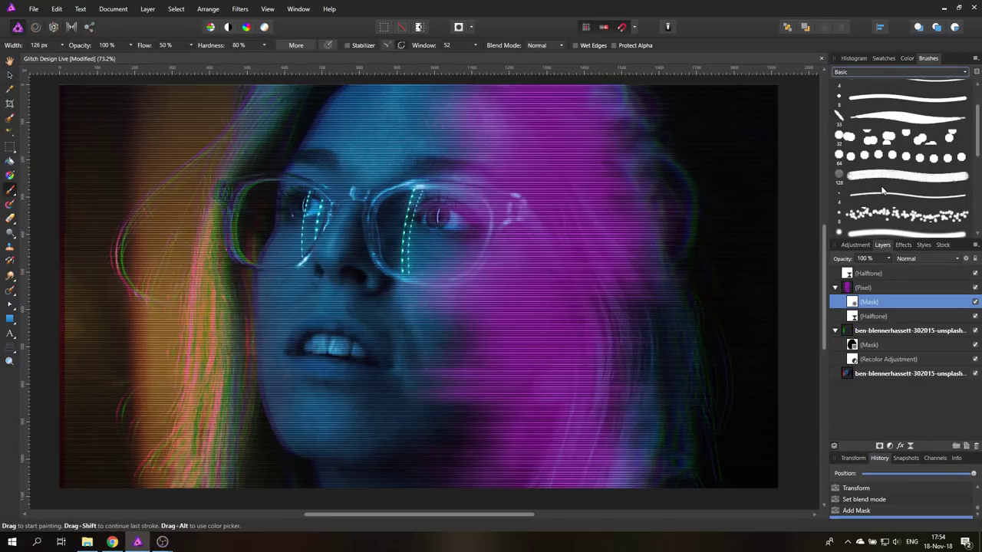
- Paint black with a 288 px soft brush on the streak's mask near the top of the head
{"action": "scroll", "scroll_direction": "down", "scroll_amount": 3}
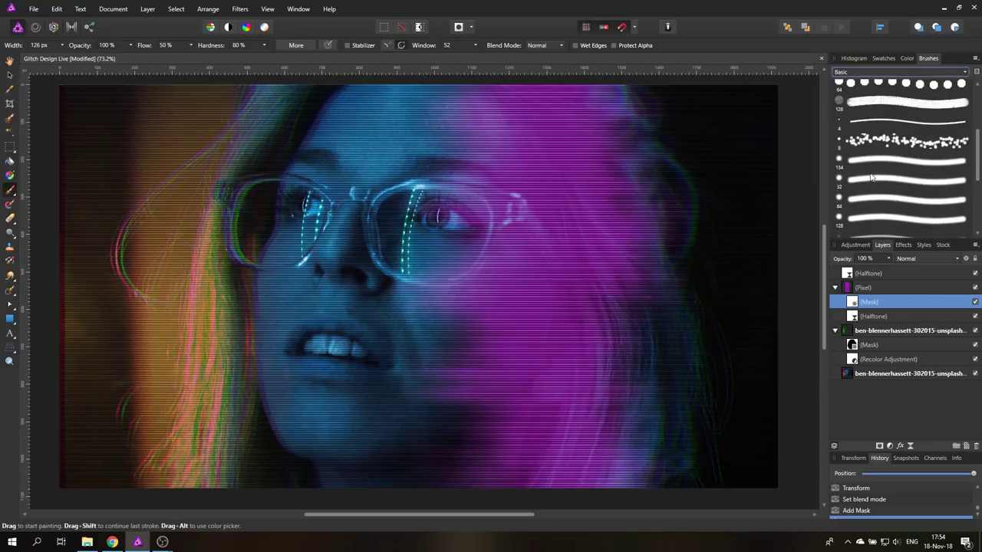
{"action": "mouse_move", "coordinate": [861, 177]}
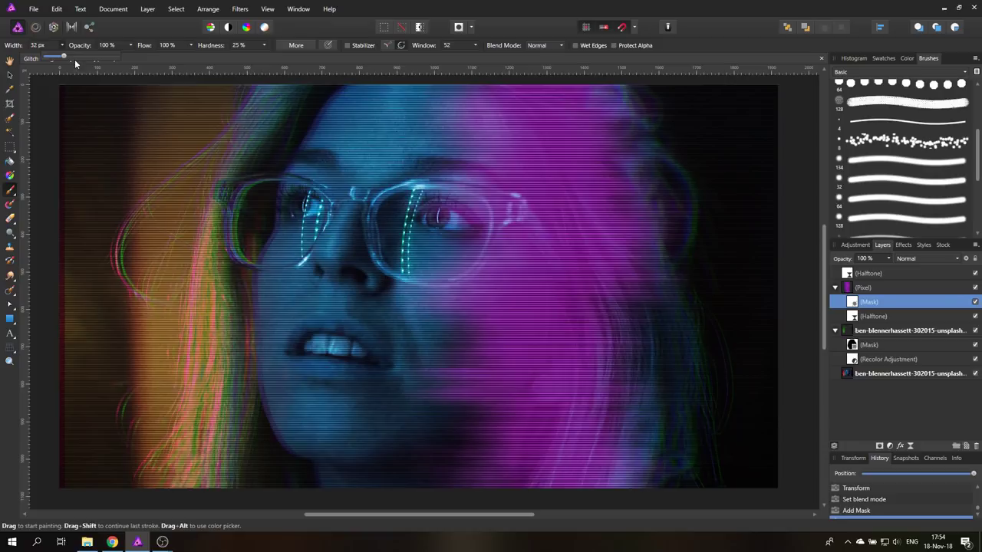
{"action": "left_click_drag", "start_coordinate": [54, 58], "coordinate": [80, 58]}
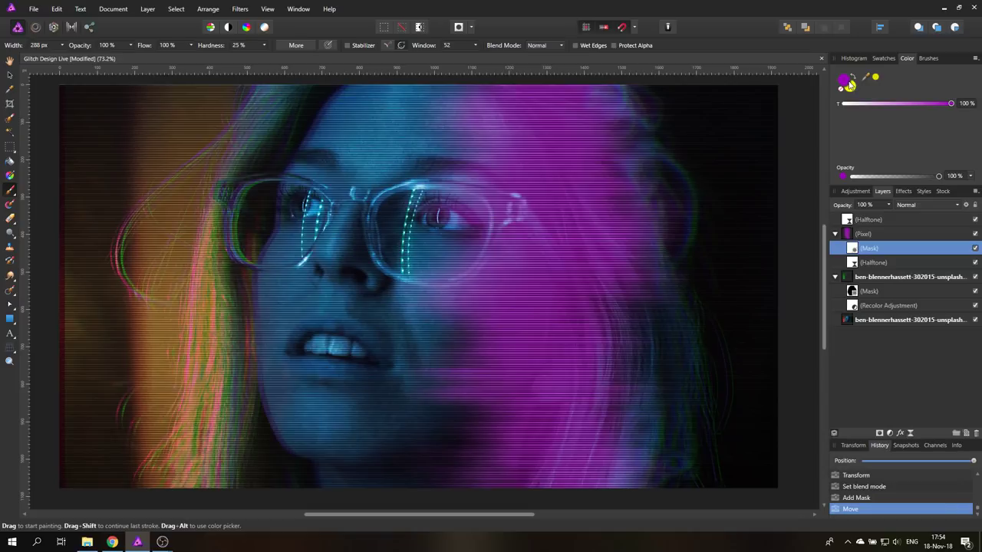
{"action": "left_click", "coordinate": [843, 80]}
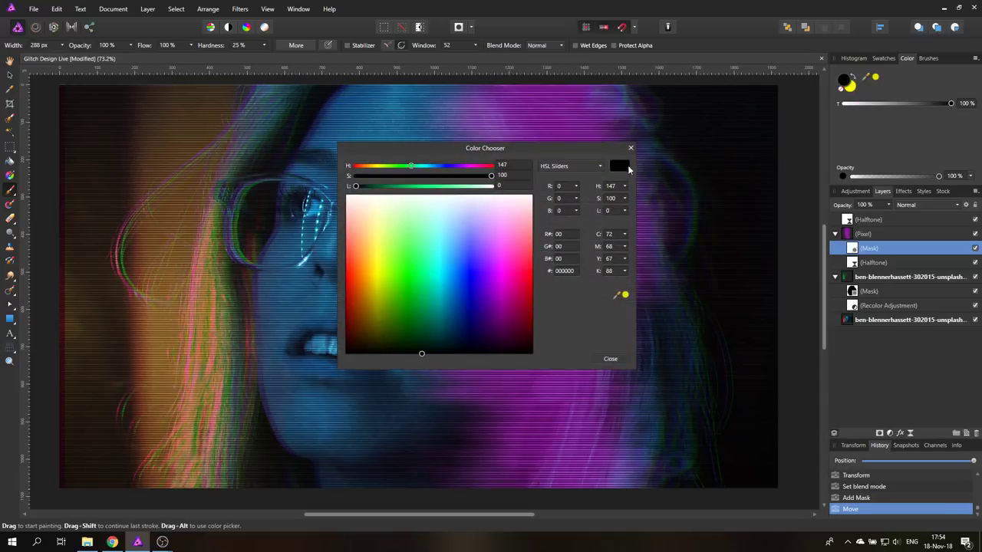
{"action": "left_click", "coordinate": [610, 358]}
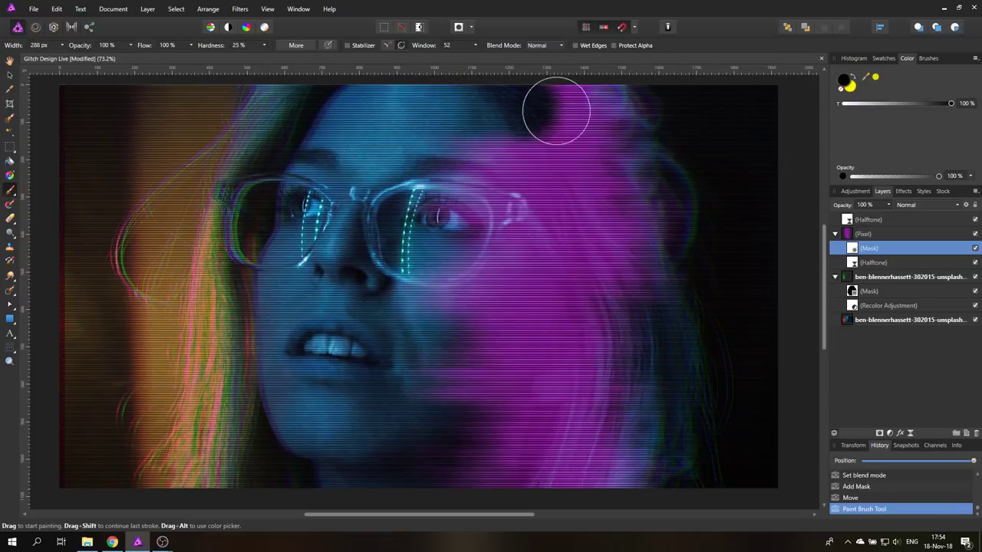
{"action": "left_click_drag", "start_coordinate": [557, 112], "coordinate": [491, 169]}
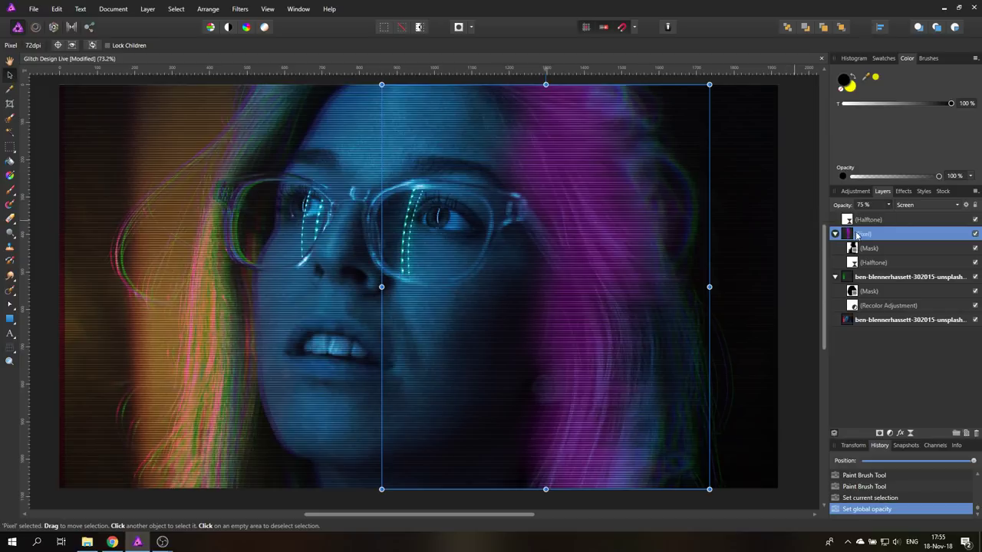
- Widen the violet streak toward the left canvas edge and dim it to 50% opacity
{"action": "left_click_drag", "start_coordinate": [382, 287], "coordinate": [59, 287]}
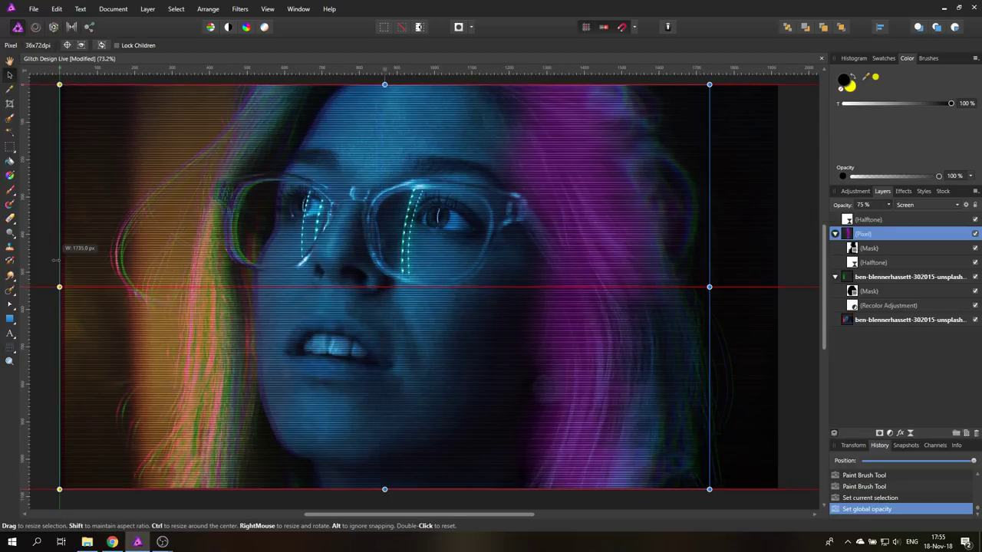
{"action": "left_click_drag", "start_coordinate": [59, 287], "coordinate": [137, 288]}
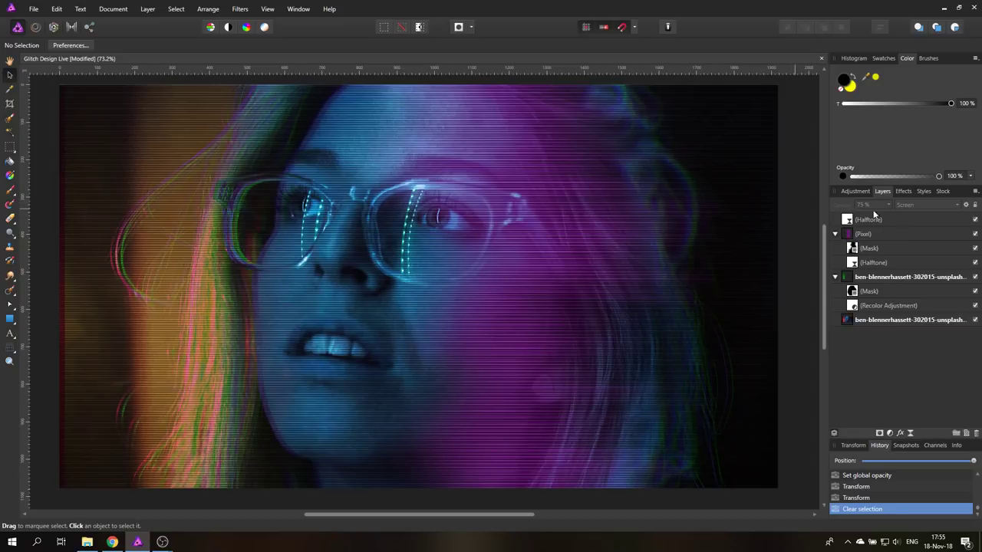
{"action": "left_click", "coordinate": [863, 234]}
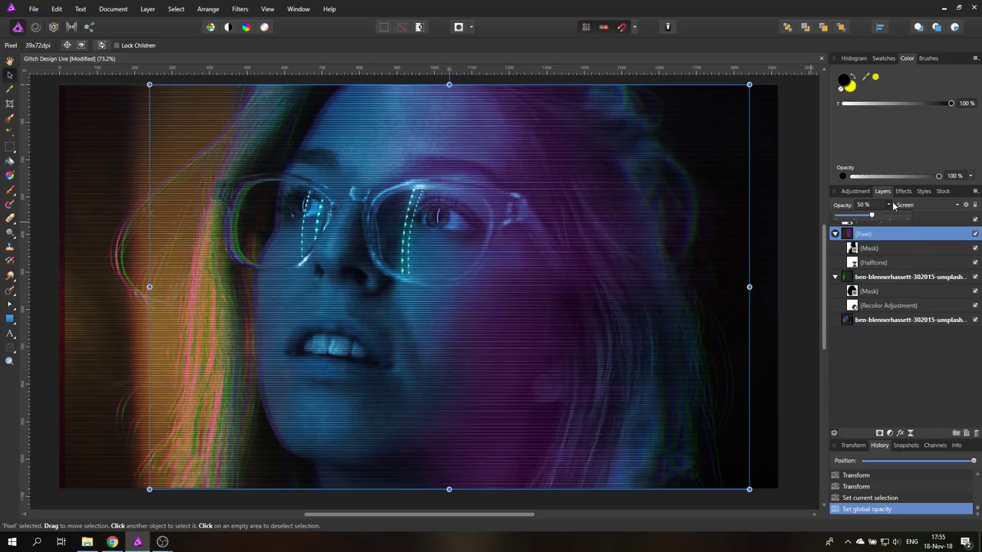
{"action": "left_click", "coordinate": [34, 9]}
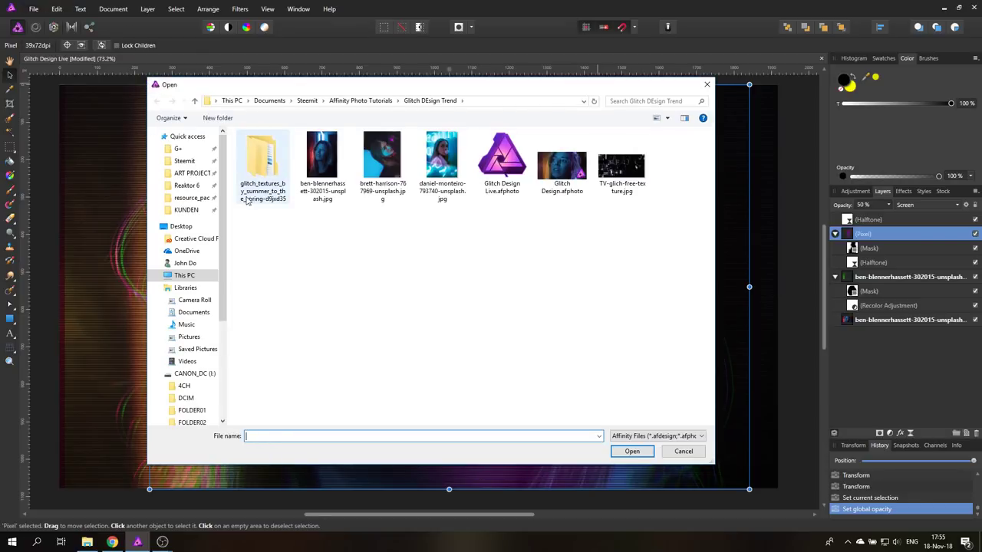
{"action": "mouse_move", "coordinate": [264, 161]}
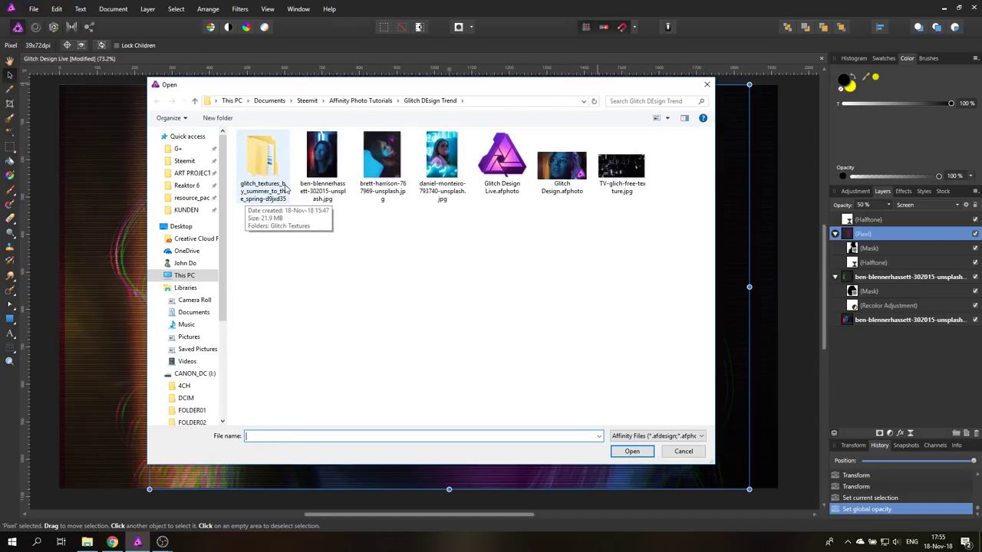
- Place 5.jpg from glitch_textures > Glitch Textures onto the portrait
{"action": "double_click", "coordinate": [263, 155]}
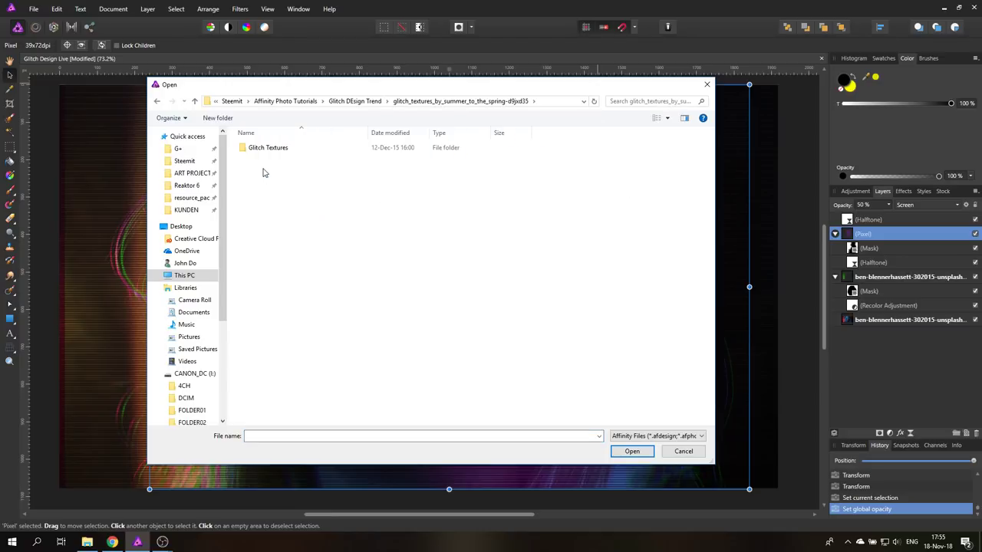
{"action": "double_click", "coordinate": [268, 147]}
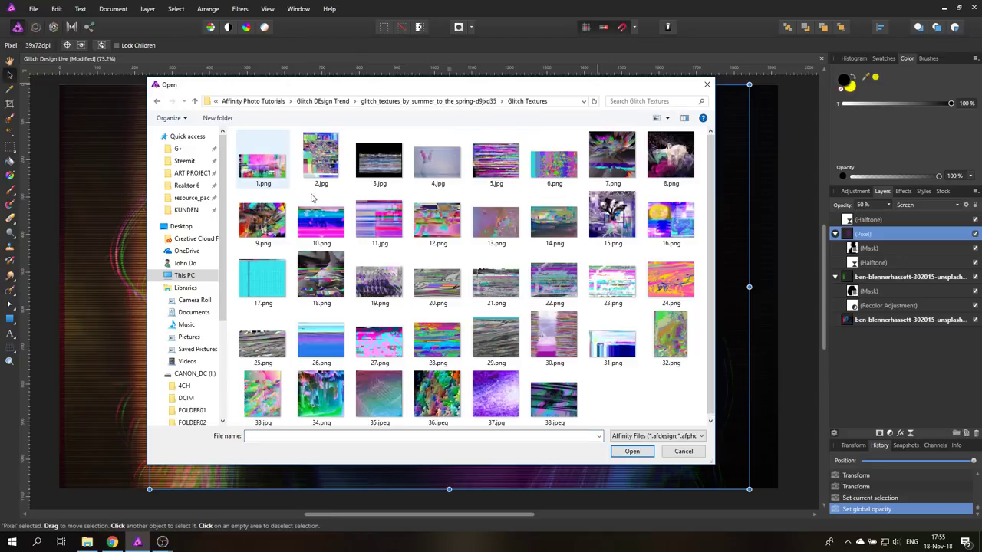
{"action": "mouse_move", "coordinate": [613, 219]}
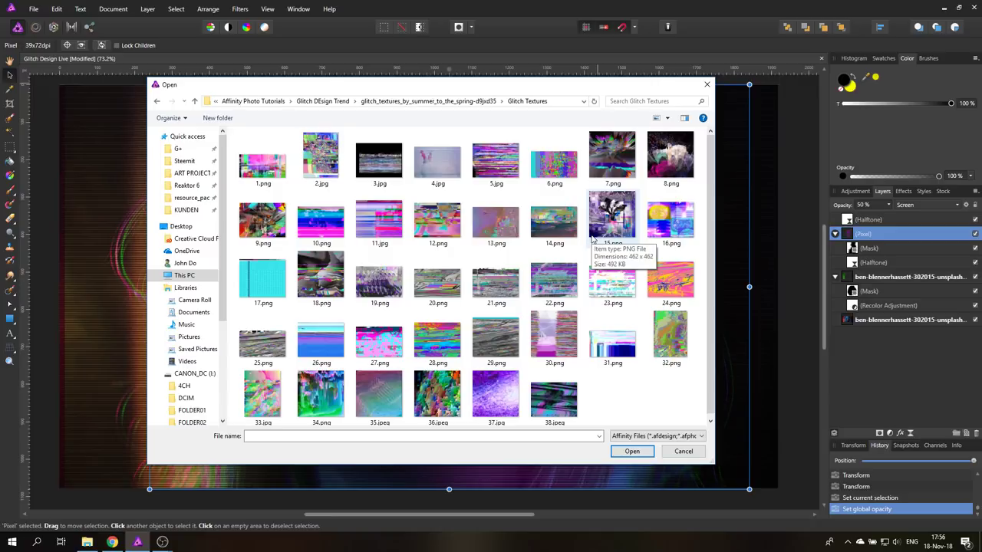
{"action": "mouse_move", "coordinate": [496, 159]}
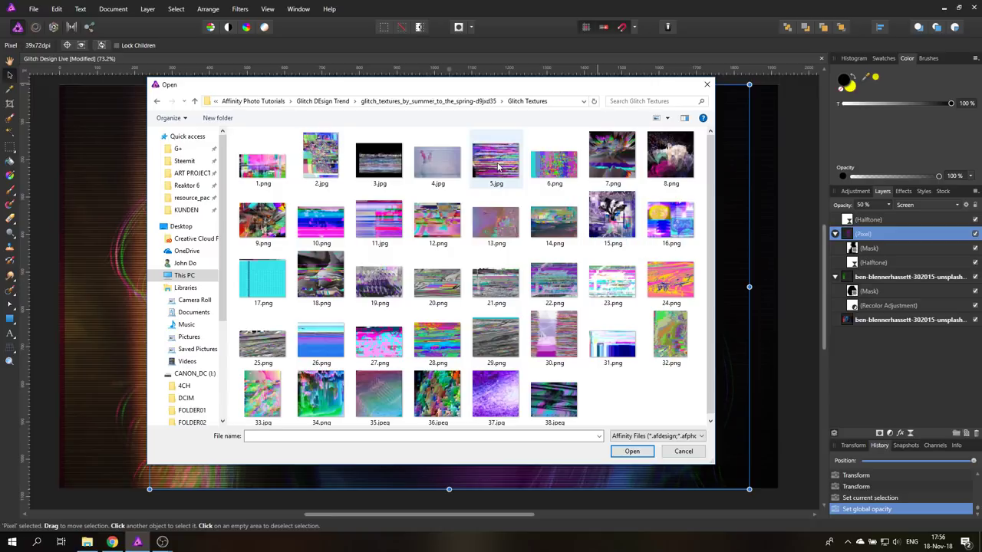
{"action": "left_click", "coordinate": [631, 451]}
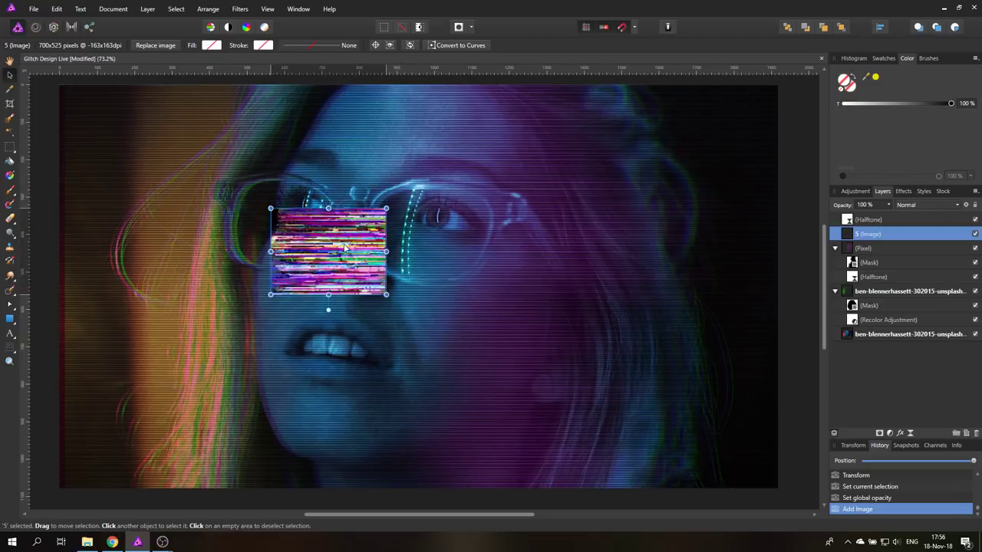
- Squash the texture into a full-width Color Dodge strip across the forehead at 65% opacity
{"action": "left_click", "coordinate": [924, 205]}
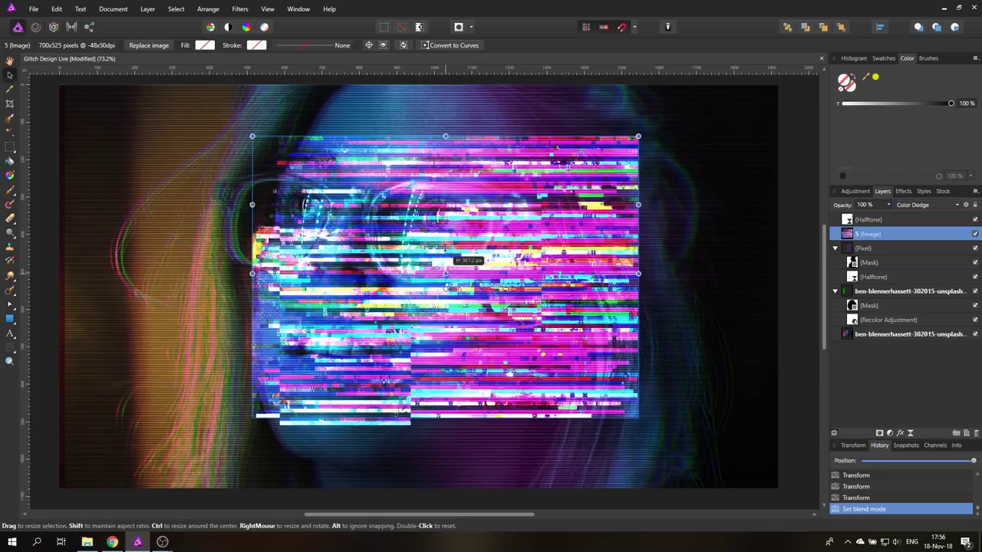
{"action": "left_click_drag", "start_coordinate": [445, 274], "coordinate": [445, 158]}
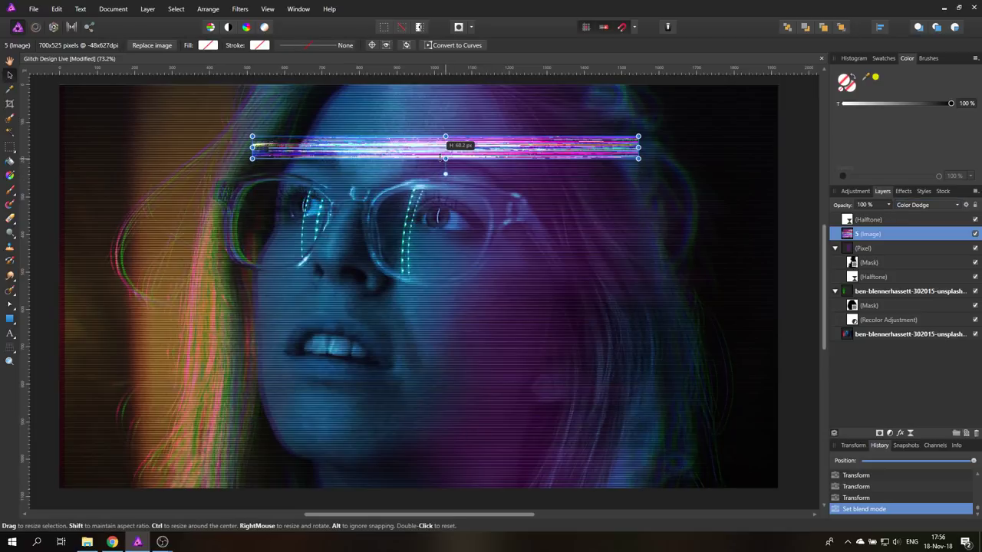
{"action": "left_click_drag", "start_coordinate": [638, 147], "coordinate": [784, 147]}
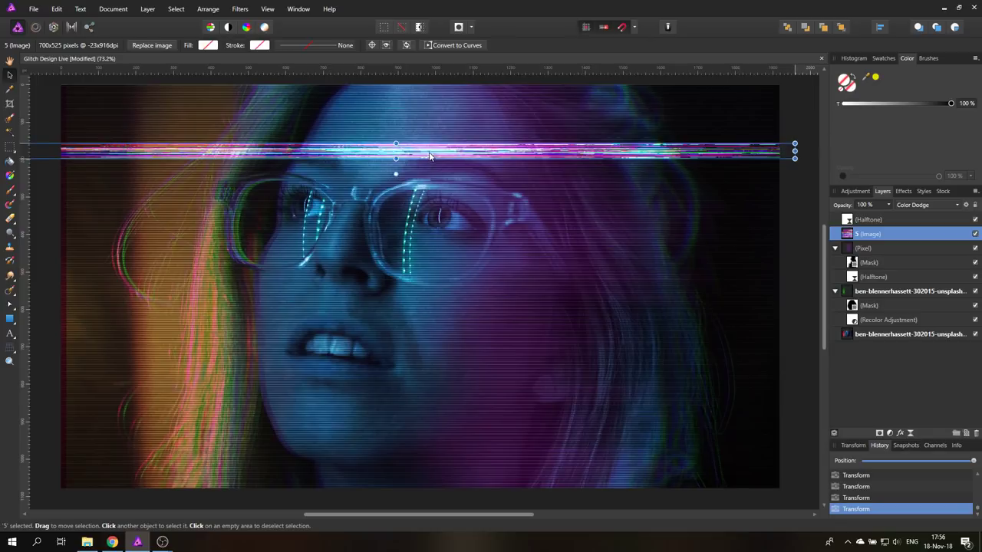
{"action": "left_click_drag", "start_coordinate": [429, 157], "coordinate": [448, 151]}
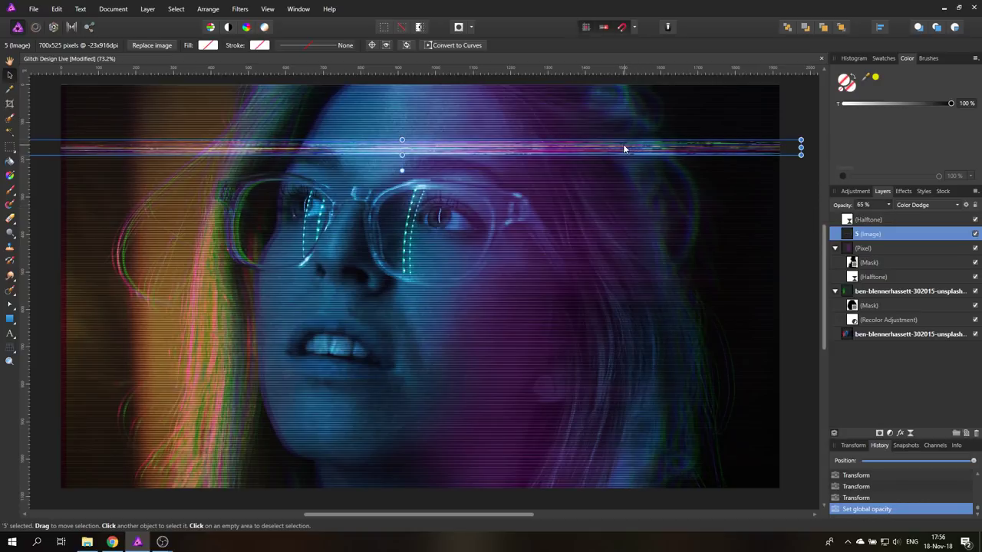
- Duplicate the glitch strip and resize the taller copy over the mouth
{"action": "left_click_drag", "start_coordinate": [401, 149], "coordinate": [401, 311]}
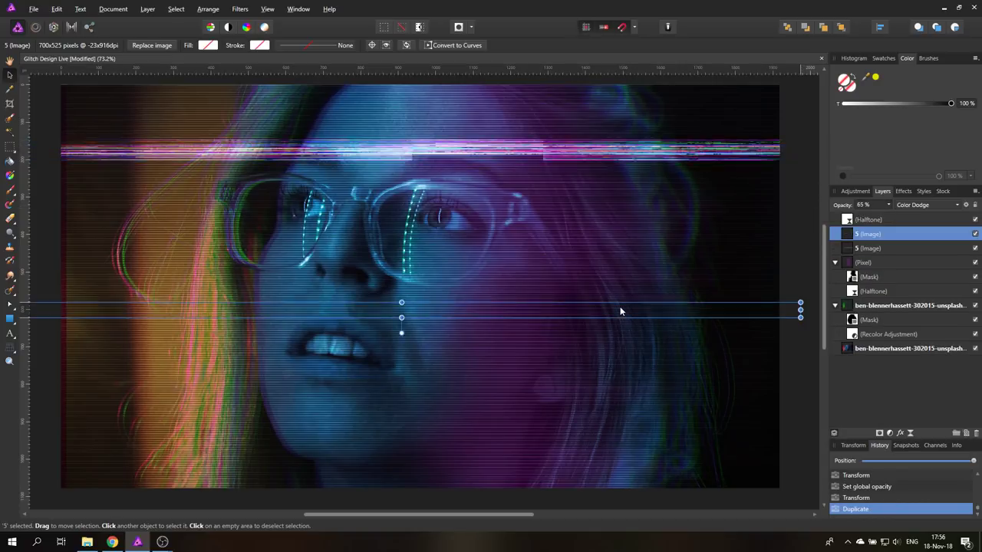
{"action": "left_click_drag", "start_coordinate": [401, 317], "coordinate": [403, 340]}
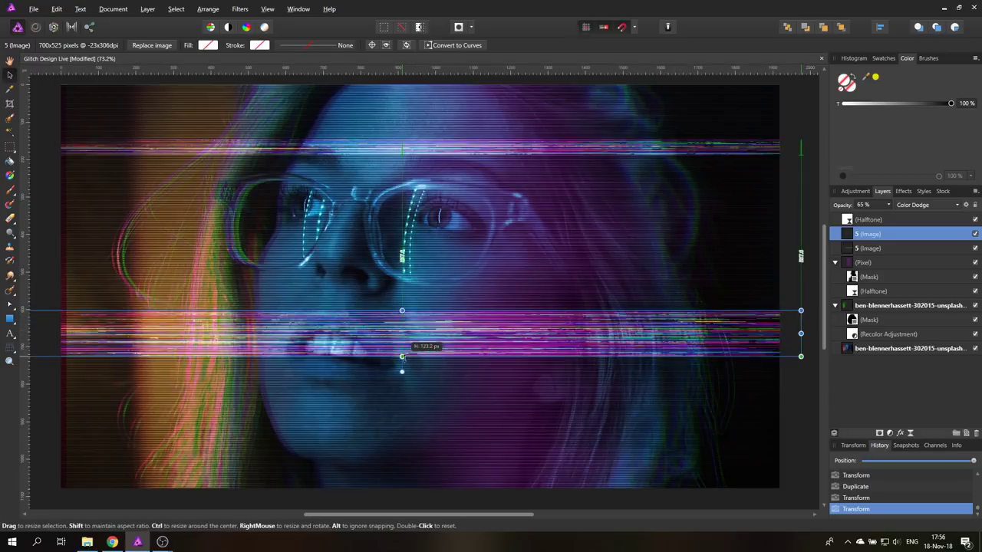
{"action": "left_click_drag", "start_coordinate": [402, 357], "coordinate": [402, 365]}
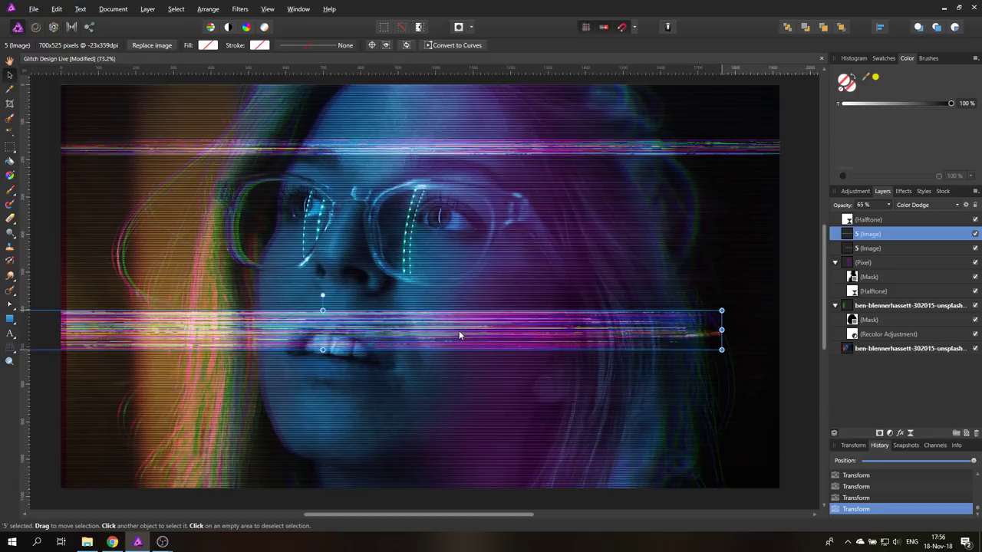
{"action": "left_click_drag", "start_coordinate": [460, 336], "coordinate": [378, 338]}
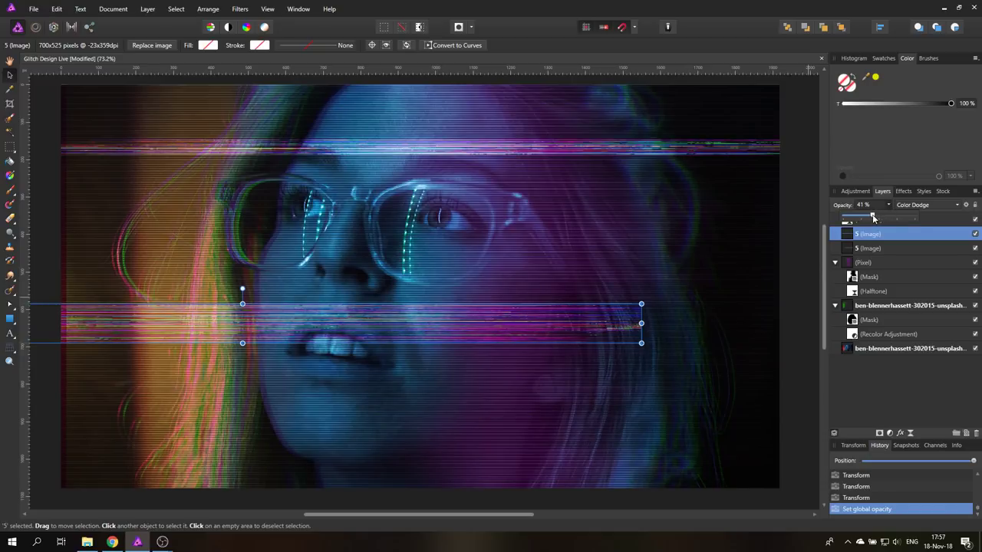
- Blend the copy with Hard Light at 41% and position it over the mouth to the right edge
{"action": "left_click", "coordinate": [929, 204]}
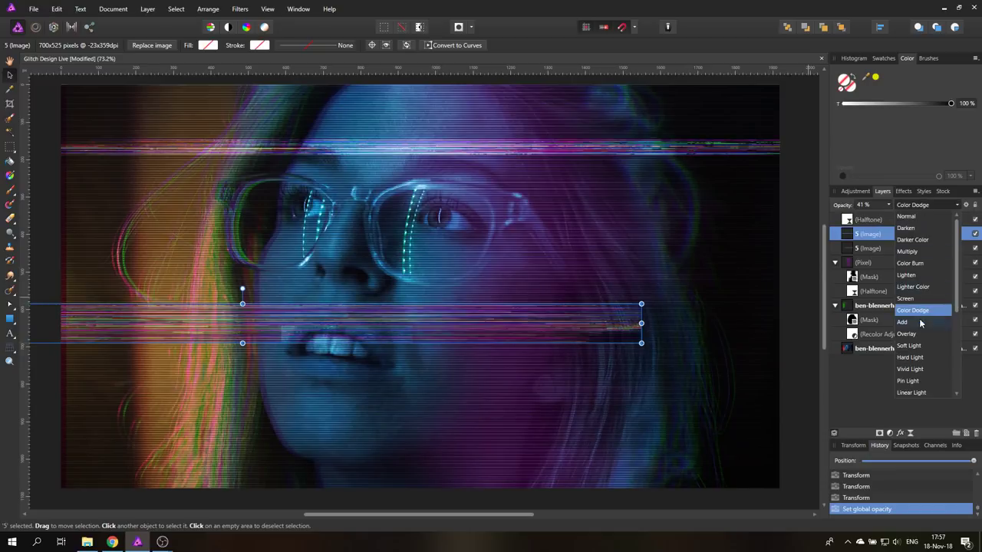
{"action": "mouse_move", "coordinate": [915, 369]}
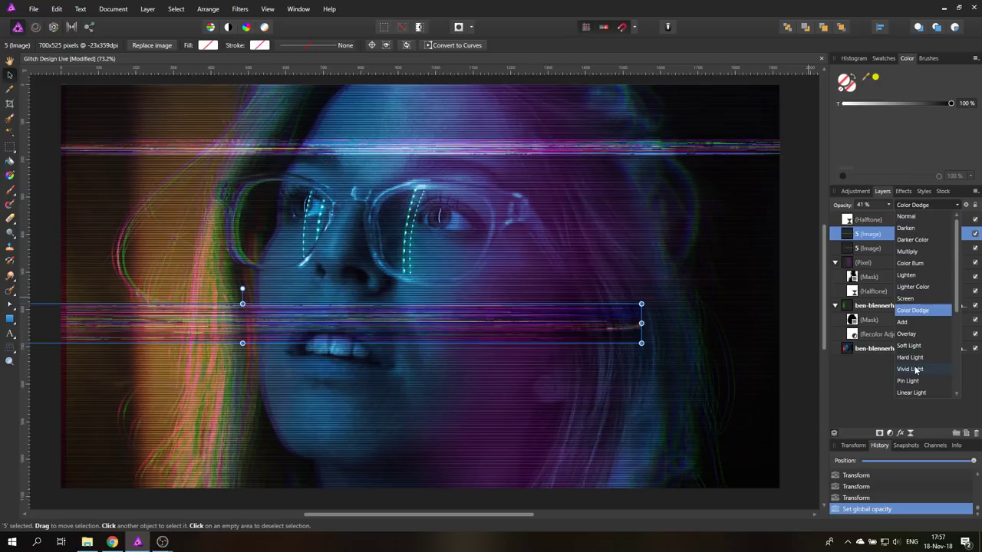
{"action": "scroll", "scroll_direction": "down", "scroll_amount": 3}
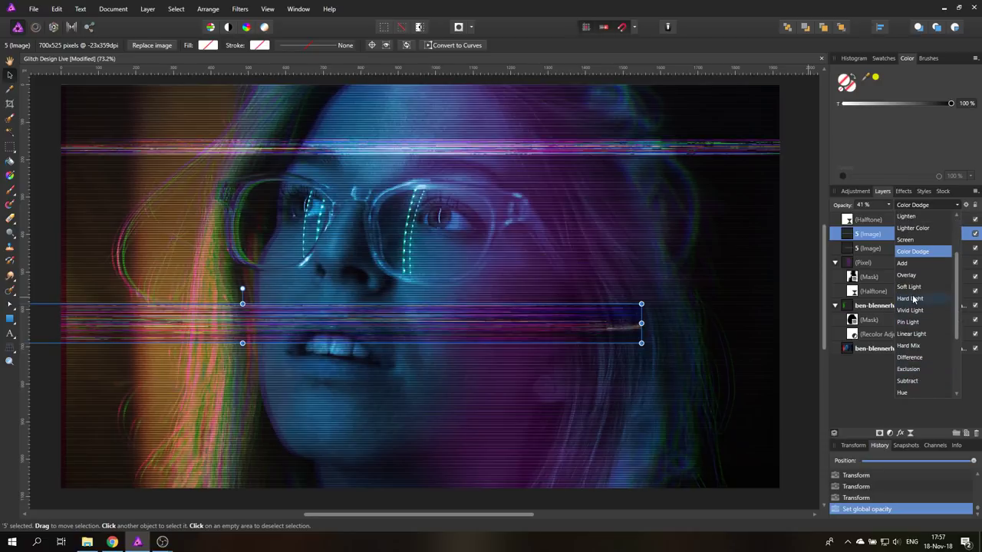
{"action": "mouse_move", "coordinate": [910, 310]}
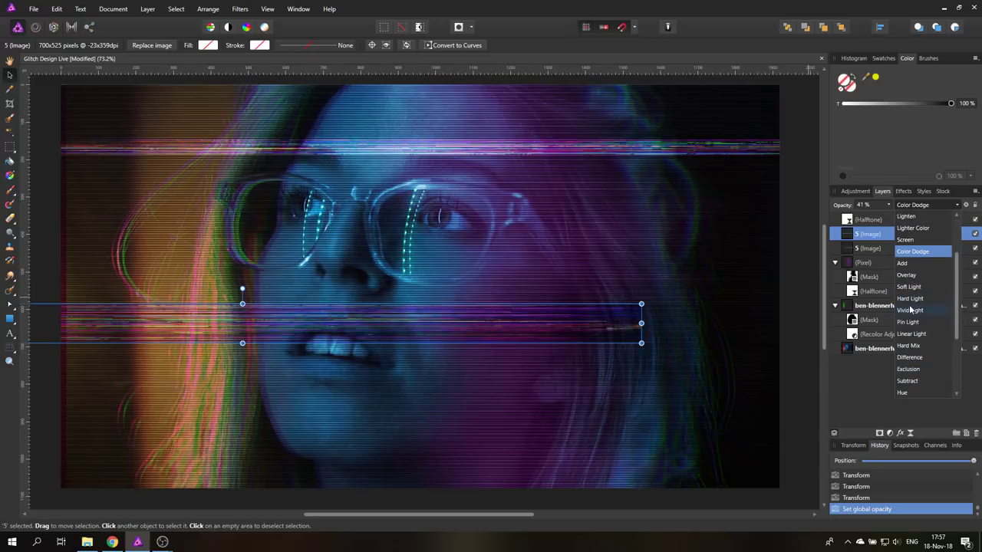
{"action": "left_click", "coordinate": [909, 298]}
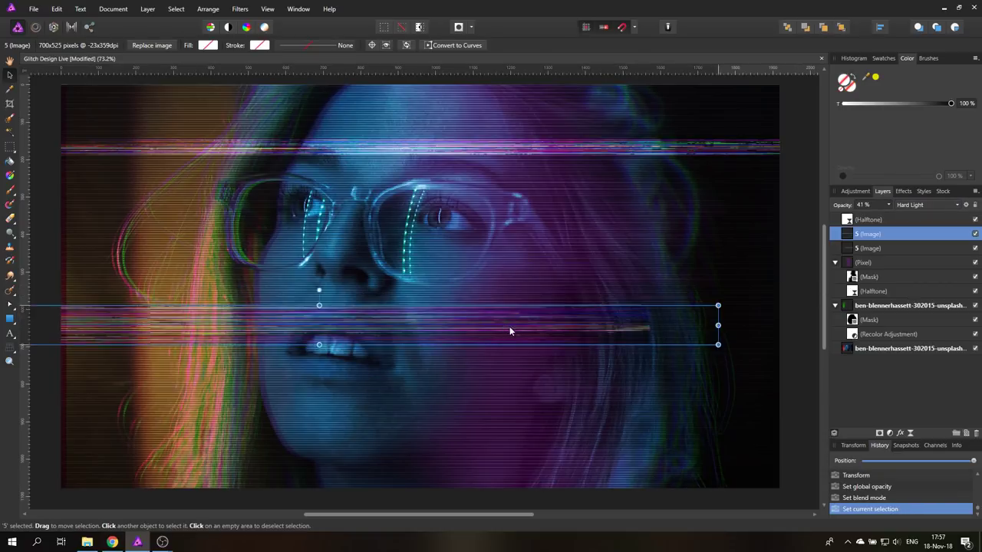
{"action": "left_click_drag", "start_coordinate": [510, 330], "coordinate": [550, 381]}
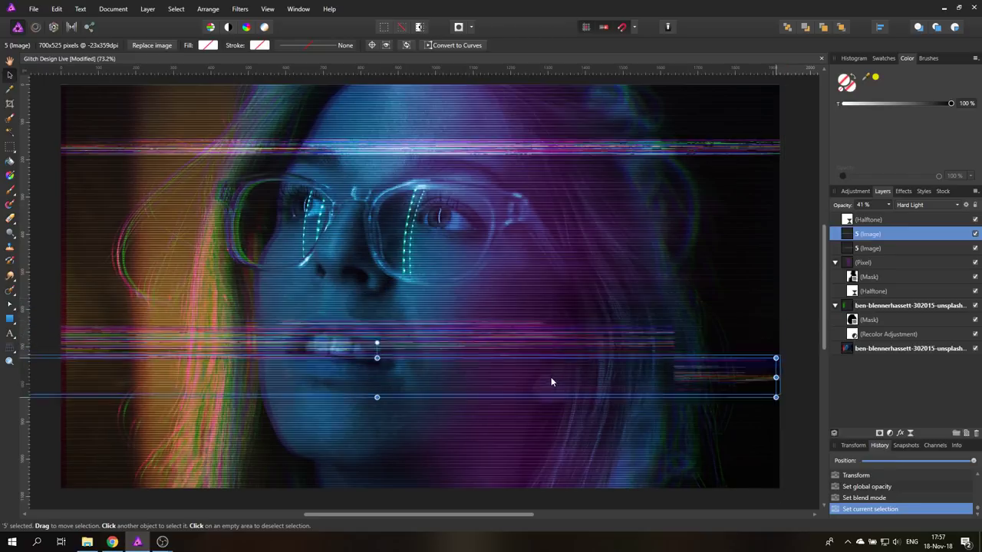
{"action": "left_click_drag", "start_coordinate": [551, 376], "coordinate": [557, 322]}
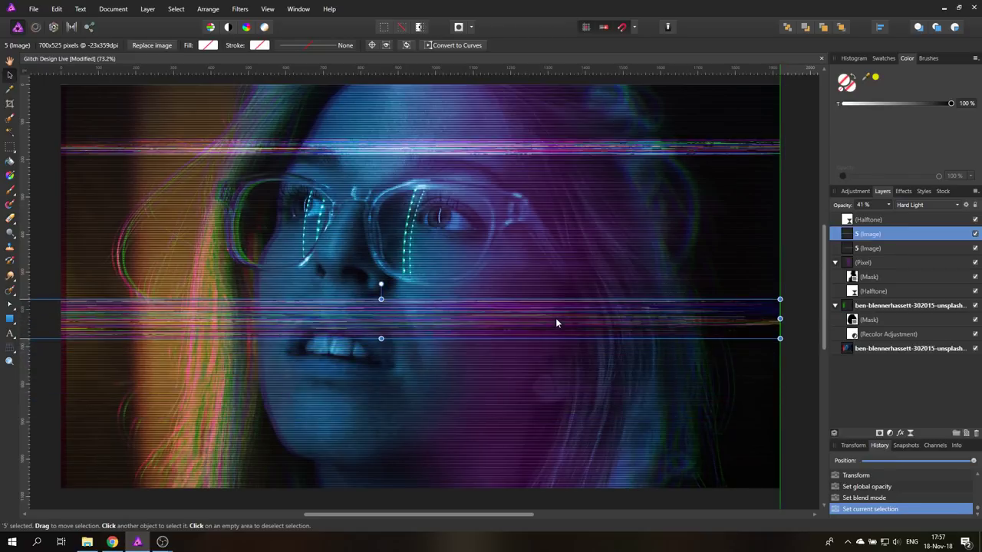